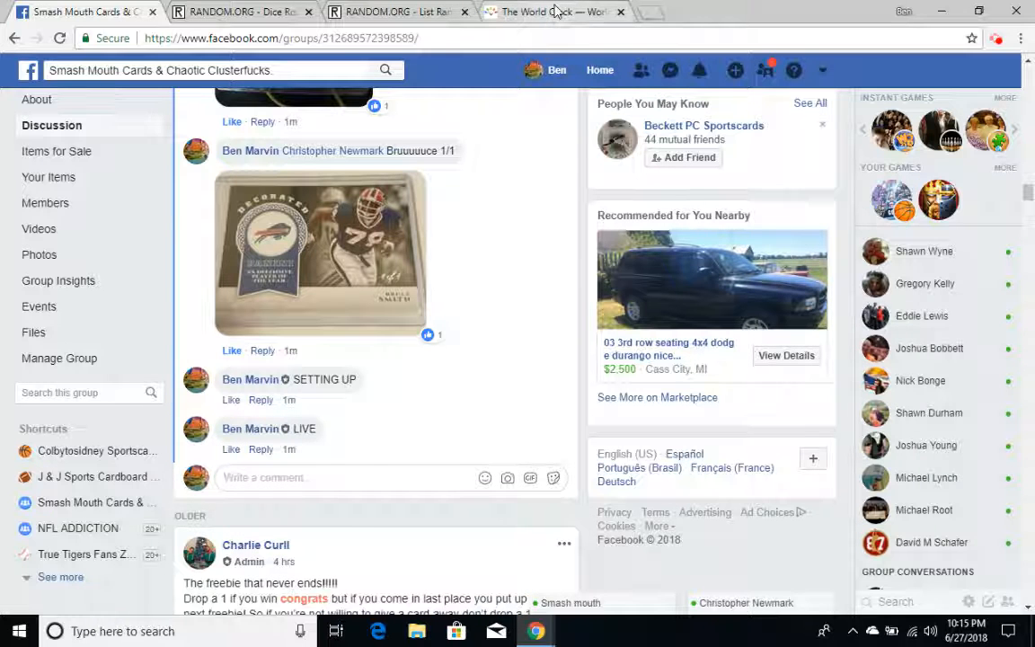
Step: Look up Detroit, Michigan on timeanddate.com's World Clock, showing 10:16 pm EDT
left_click(553, 12)
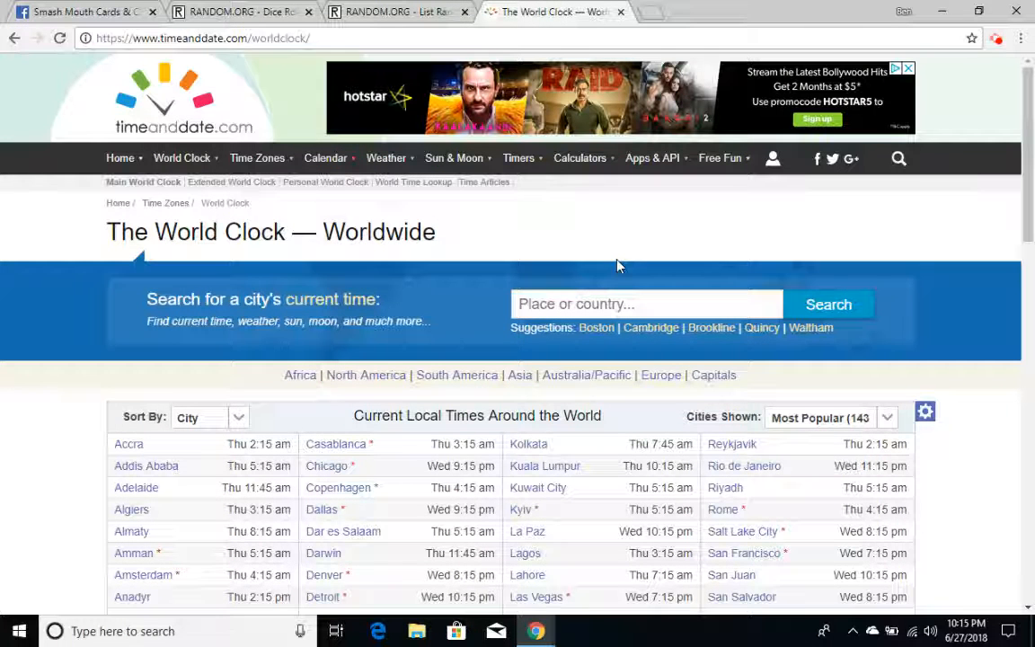
type("DETR")
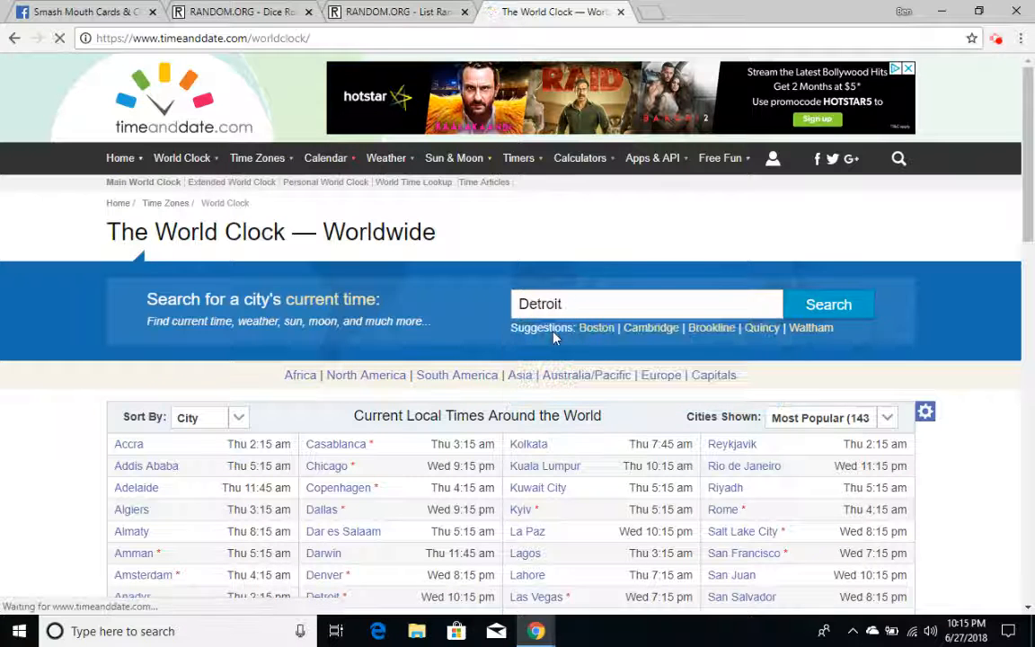
left_click(827, 304)
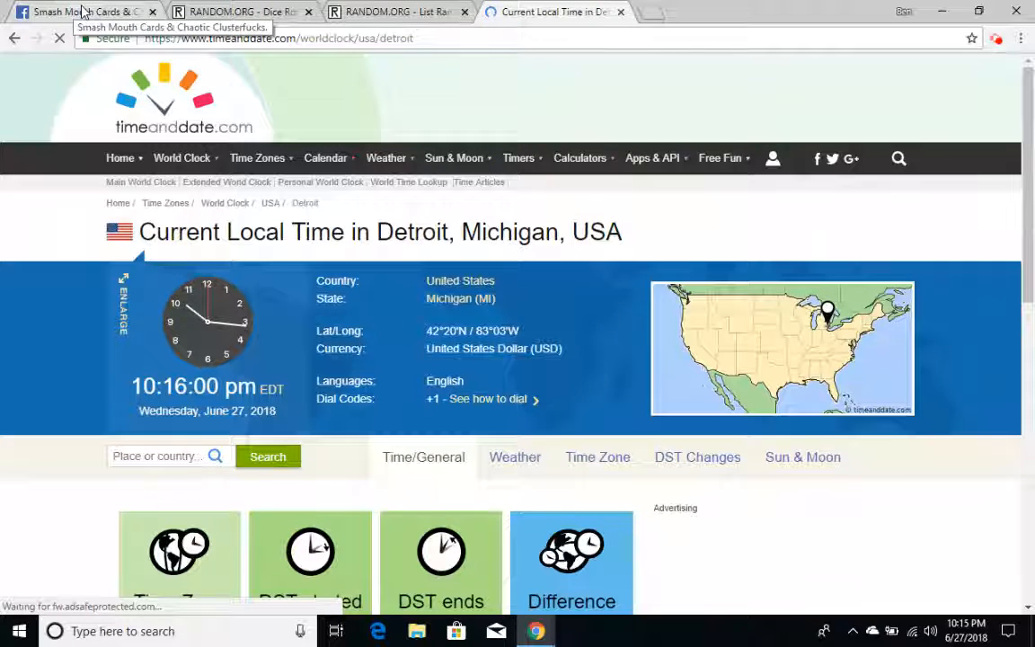
Step: Return to the Smash Mouth Cards group and scroll to the admin's winners-circle top post
left_click(81, 11)
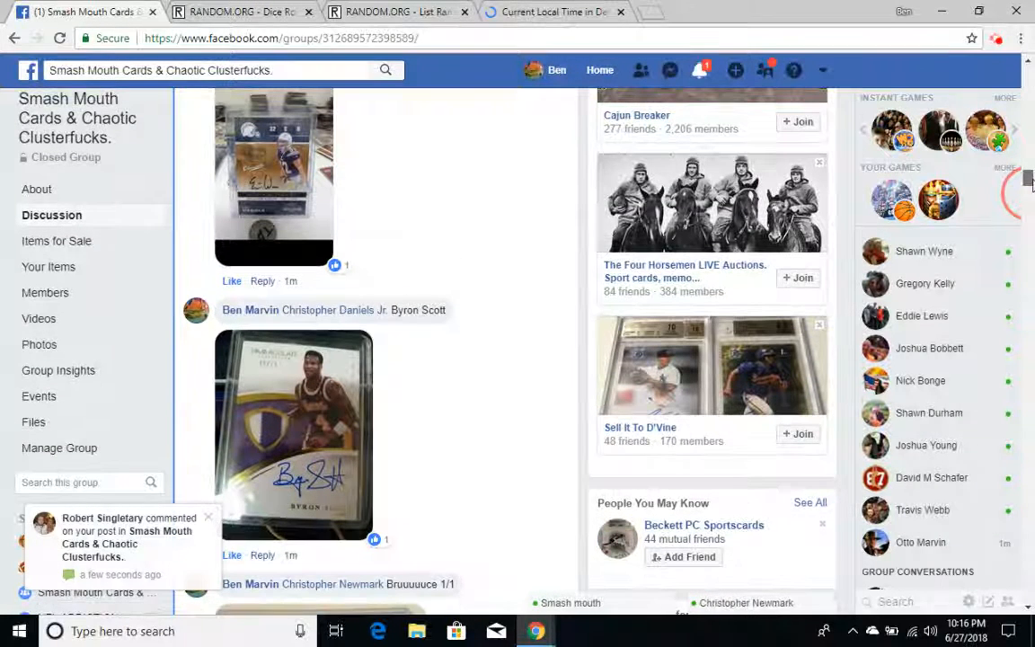
scroll("down", 3)
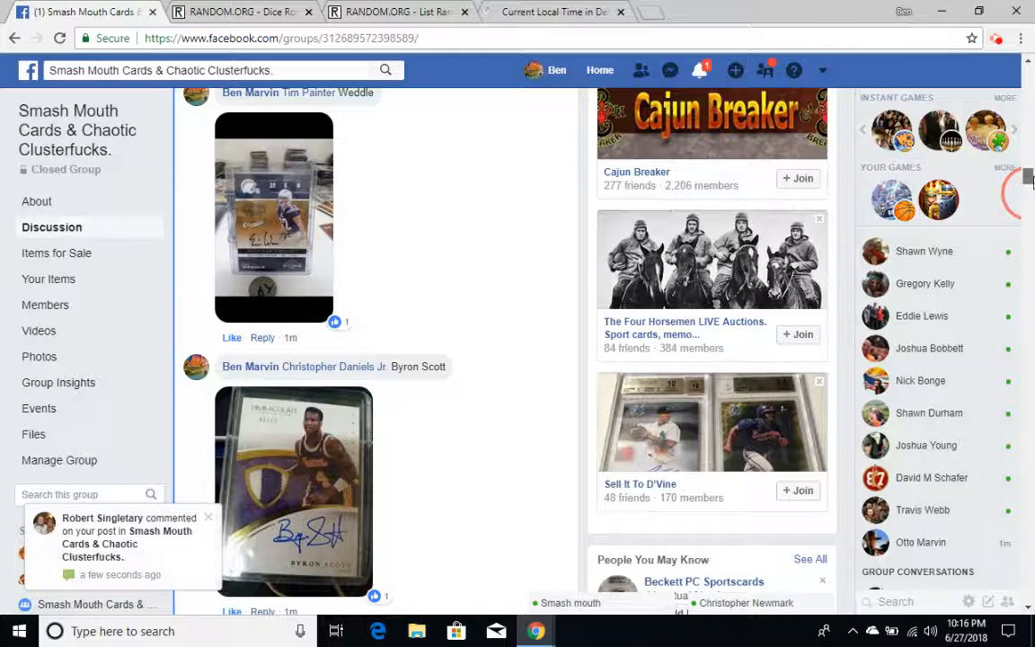
scroll("down", 3)
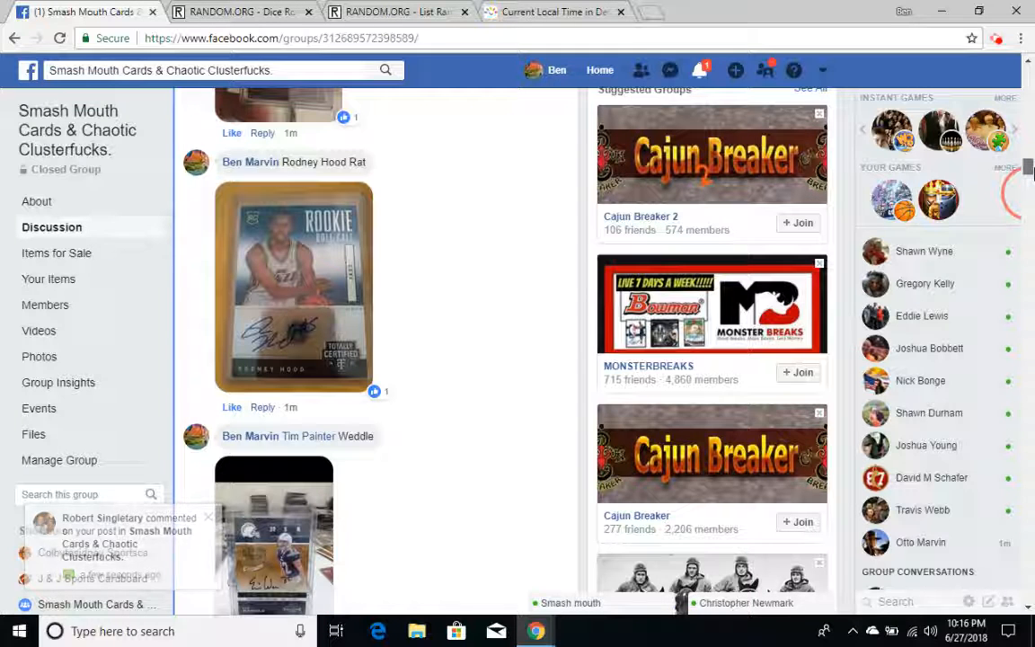
scroll("down", 3)
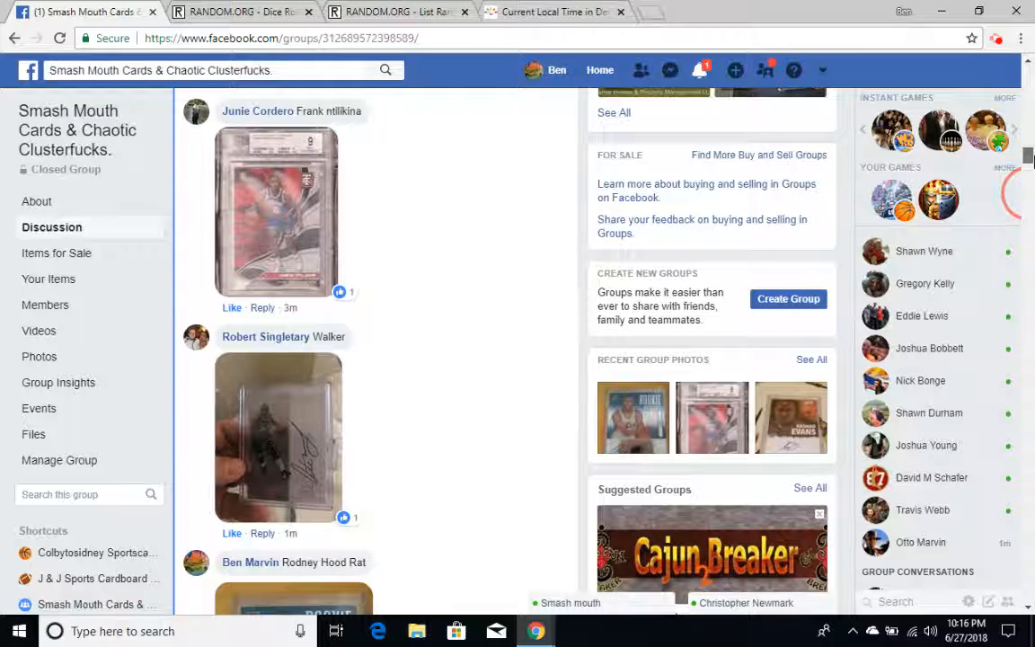
scroll("down", 3)
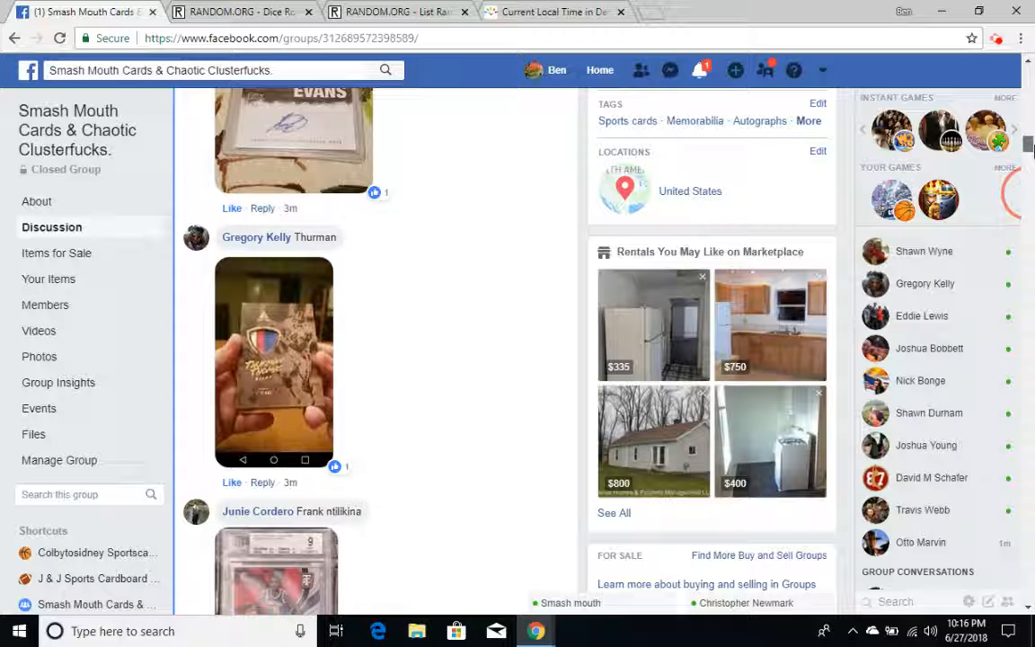
scroll("down", 3)
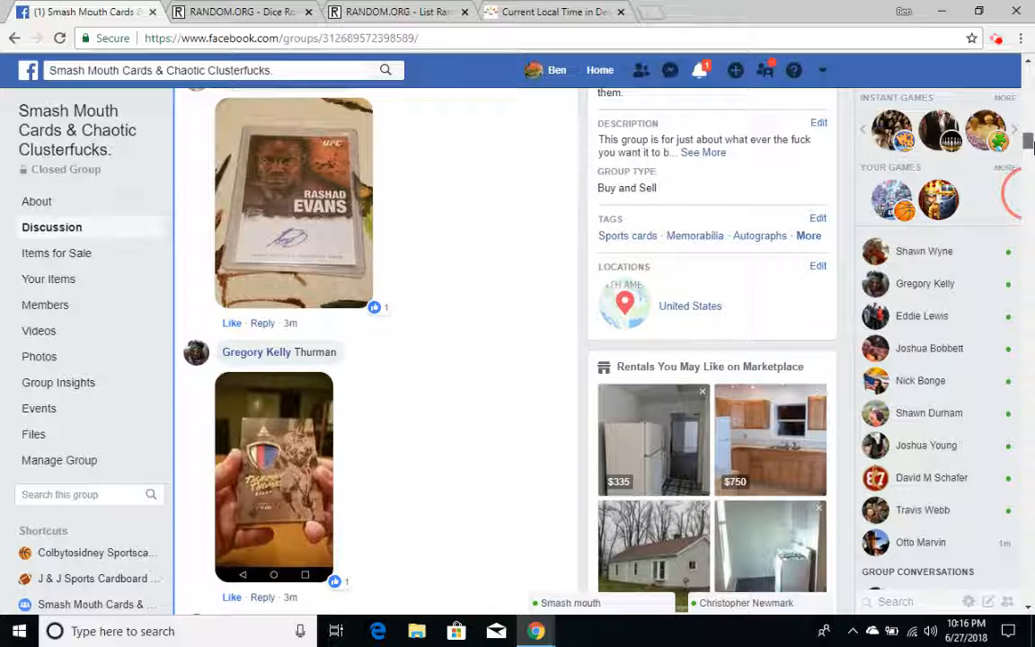
scroll("down", 3)
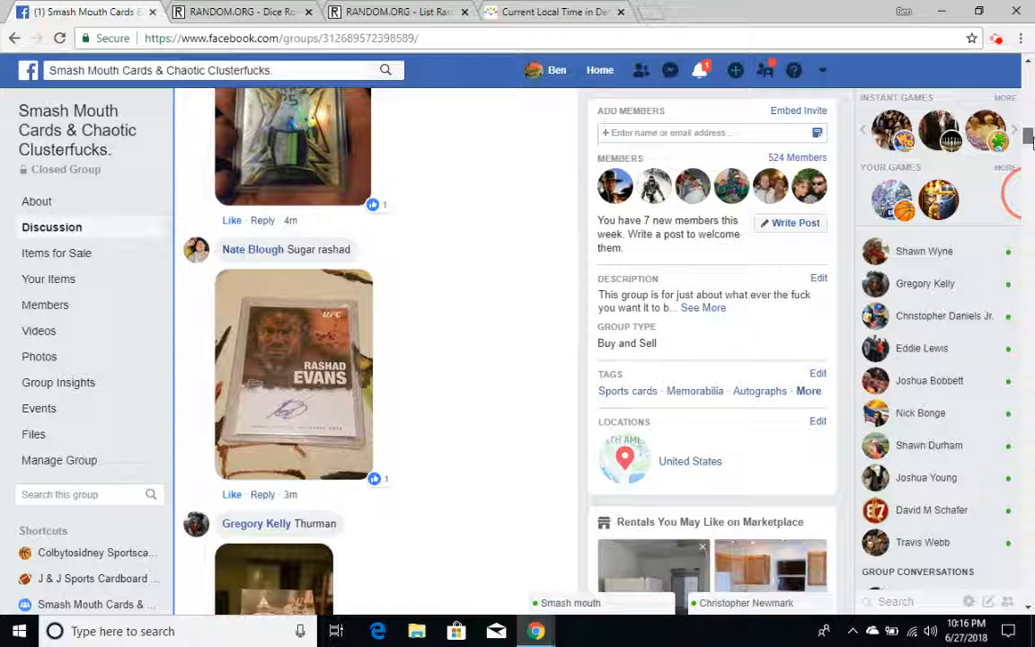
scroll("down", 3)
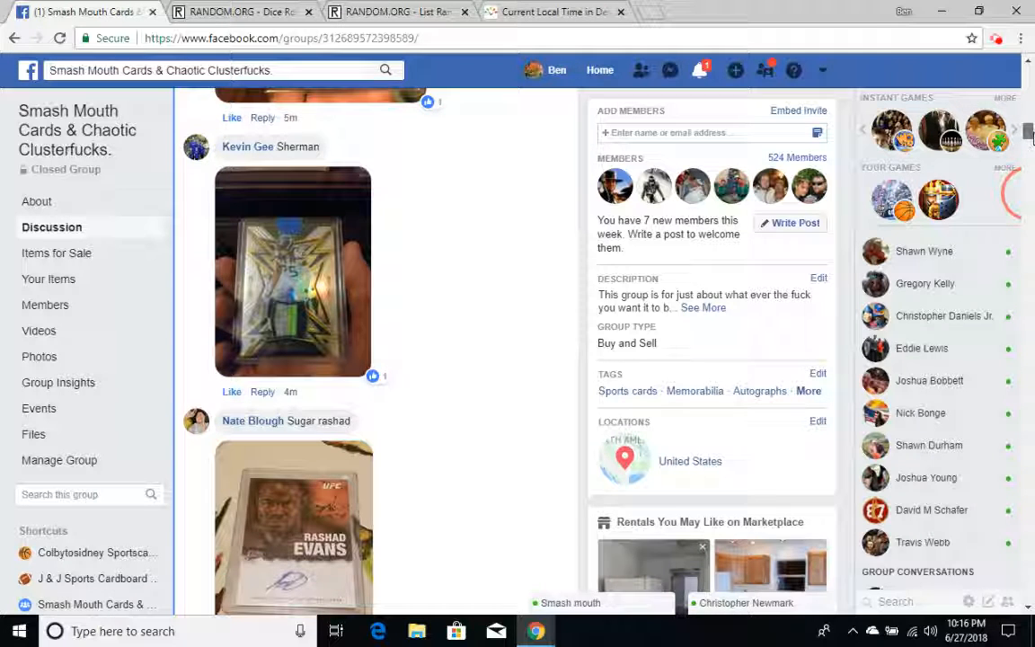
scroll("down", 3)
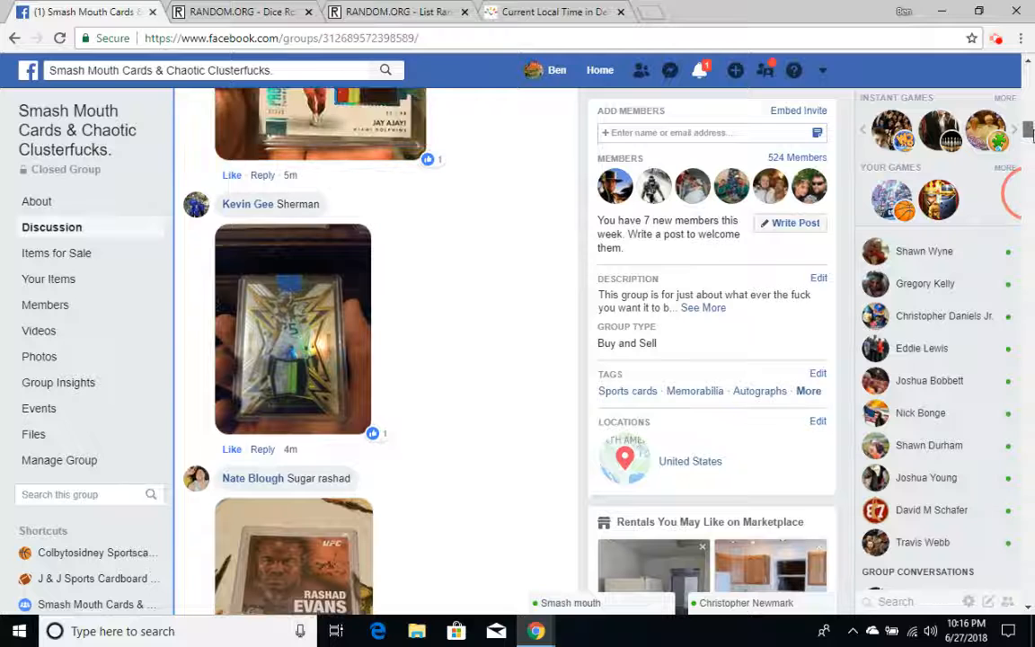
scroll("down", 3)
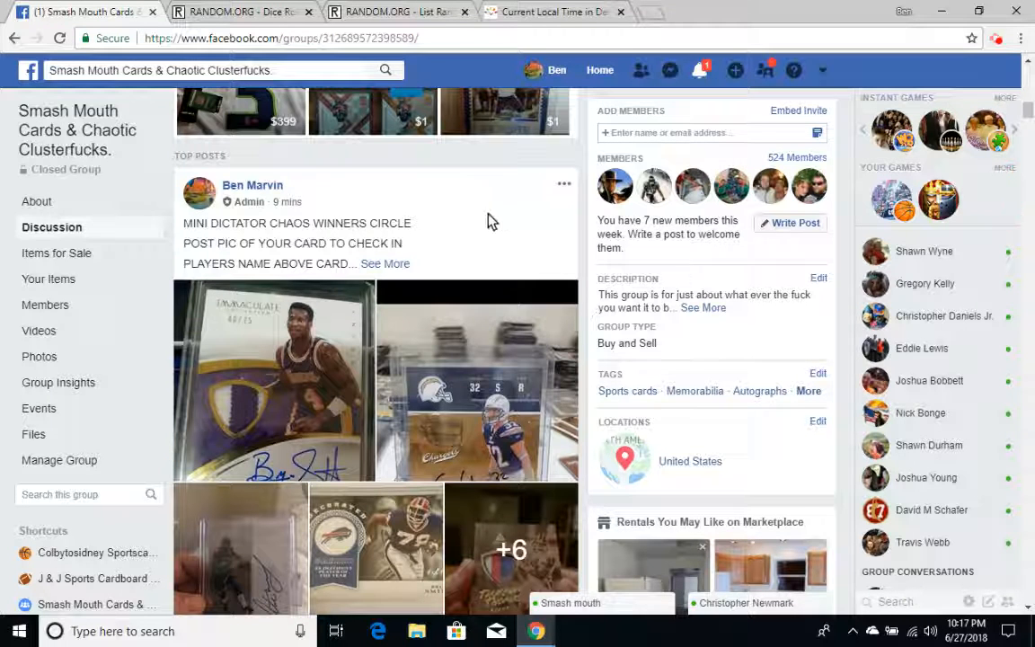
Step: Expand the winners-circle post with See More and copy its ten-player numbered list
left_click(385, 264)
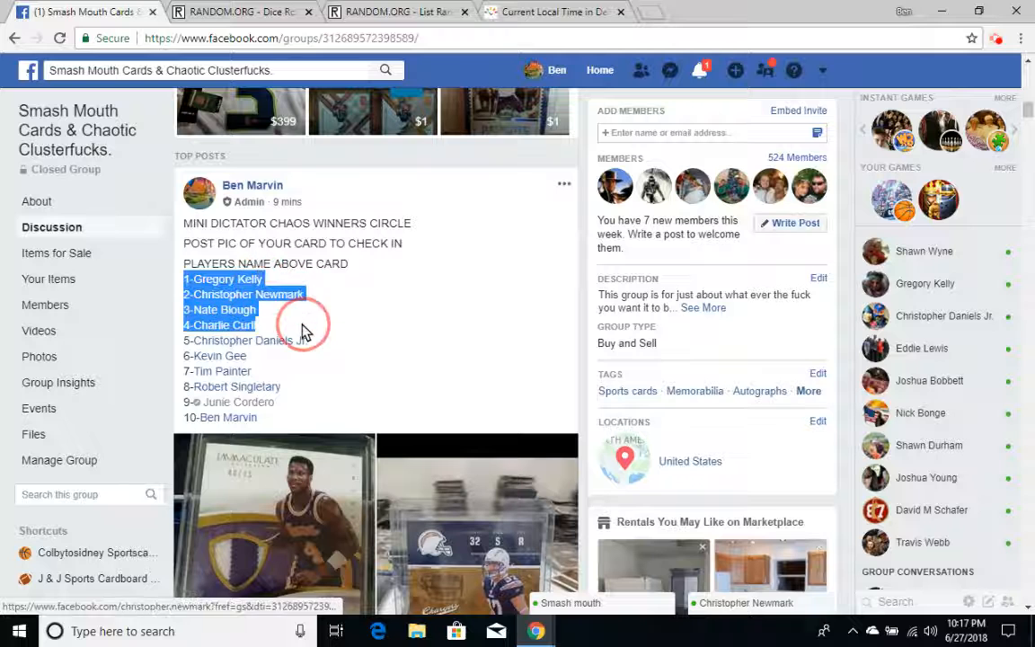
left_click_drag(303, 323, 310, 418)
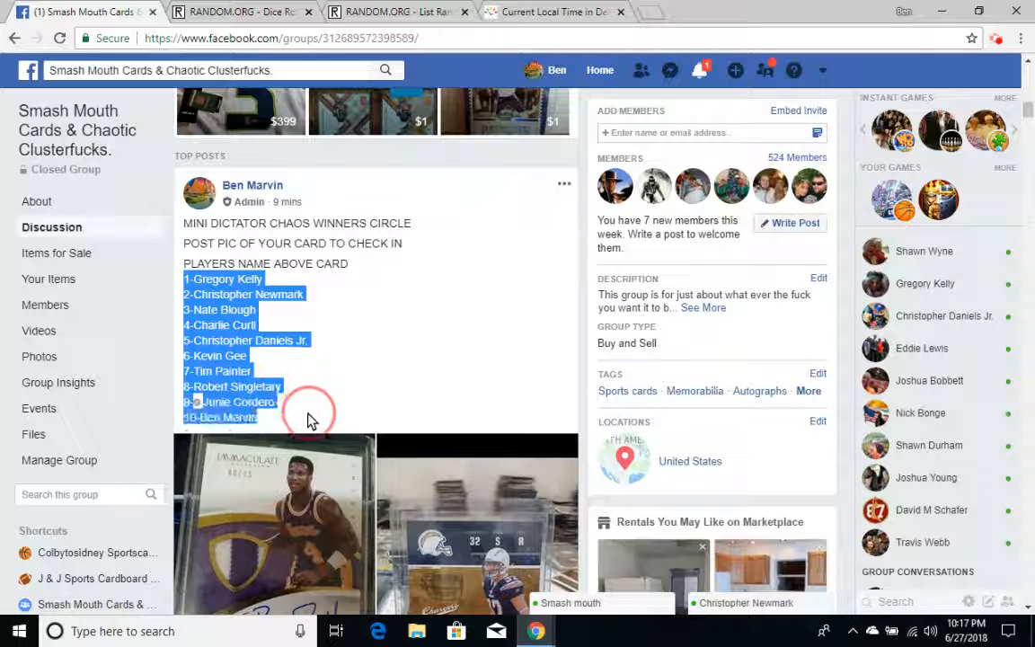
right_click(310, 411)
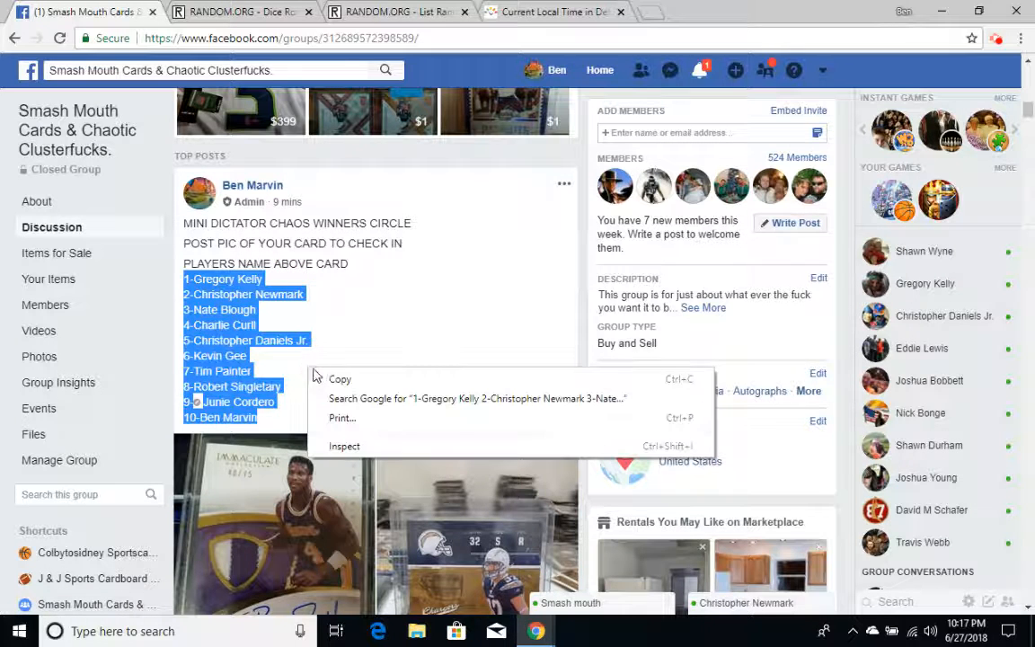
left_click(307, 223)
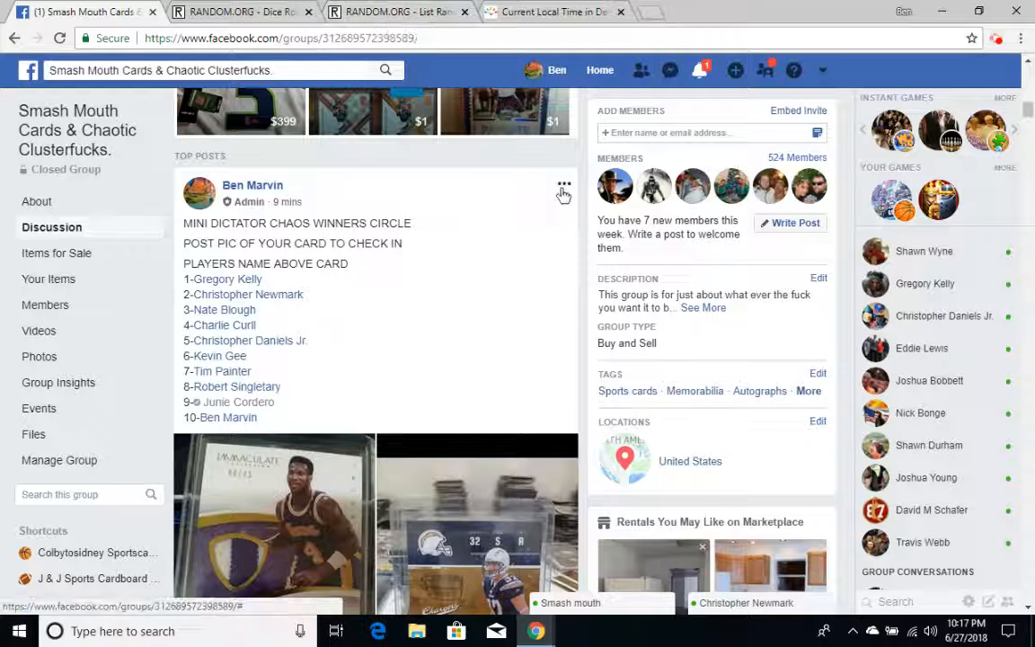
left_click(563, 185)
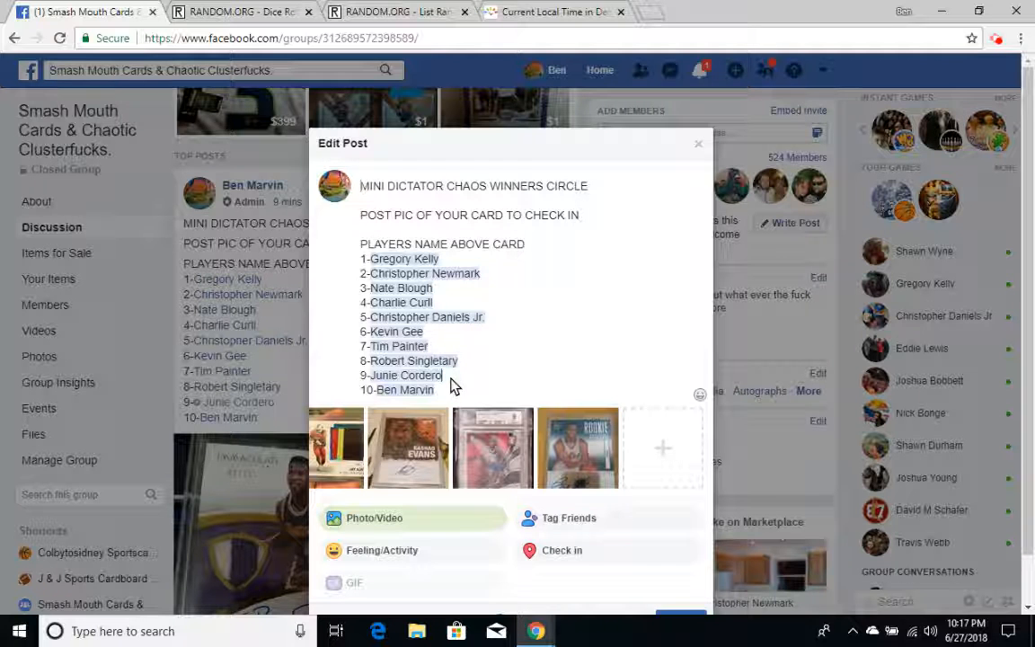
key("Backspace")
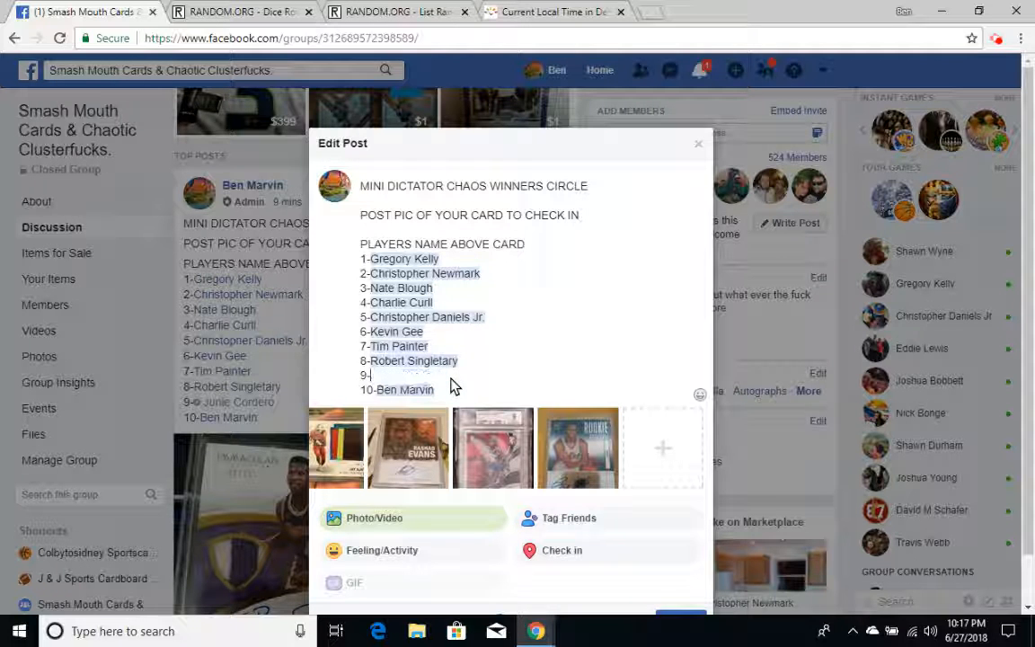
type("jul")
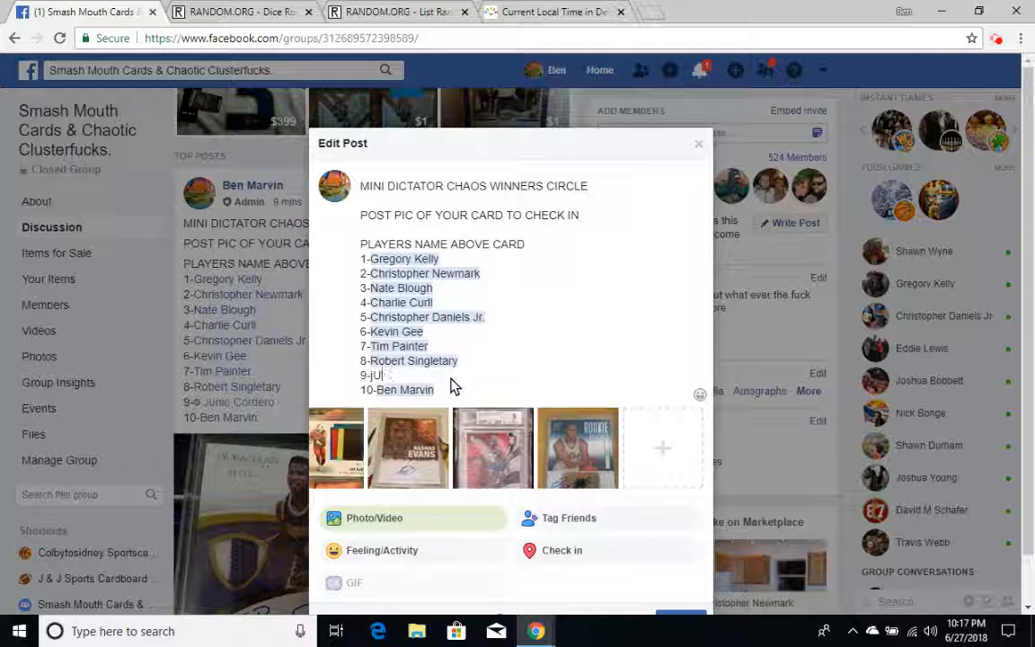
type("Jun")
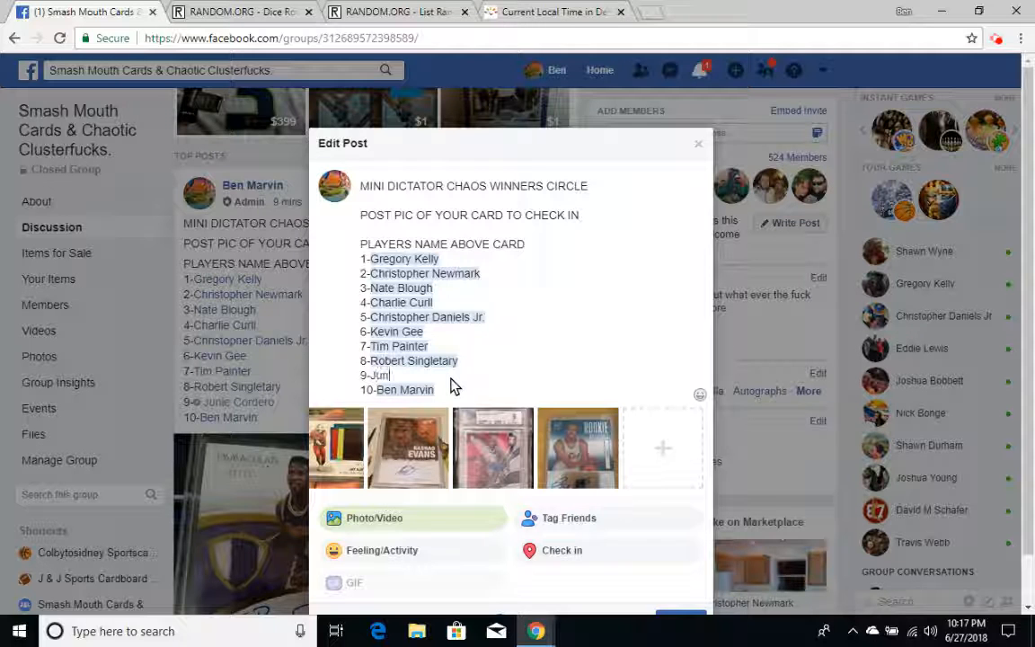
type("ie")
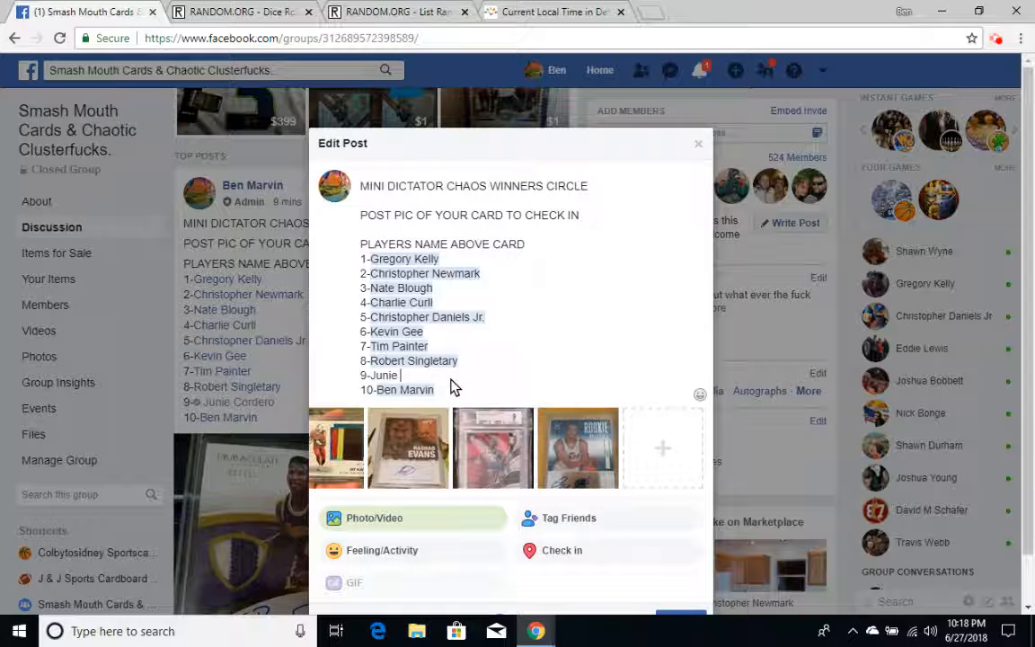
type("Cordero")
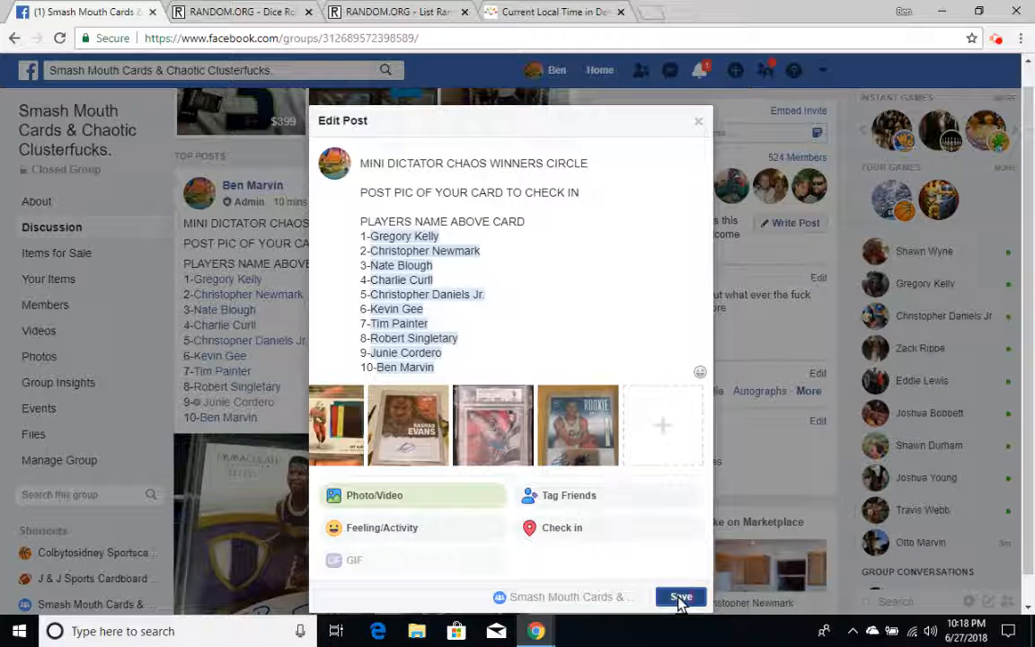
left_click(681, 596)
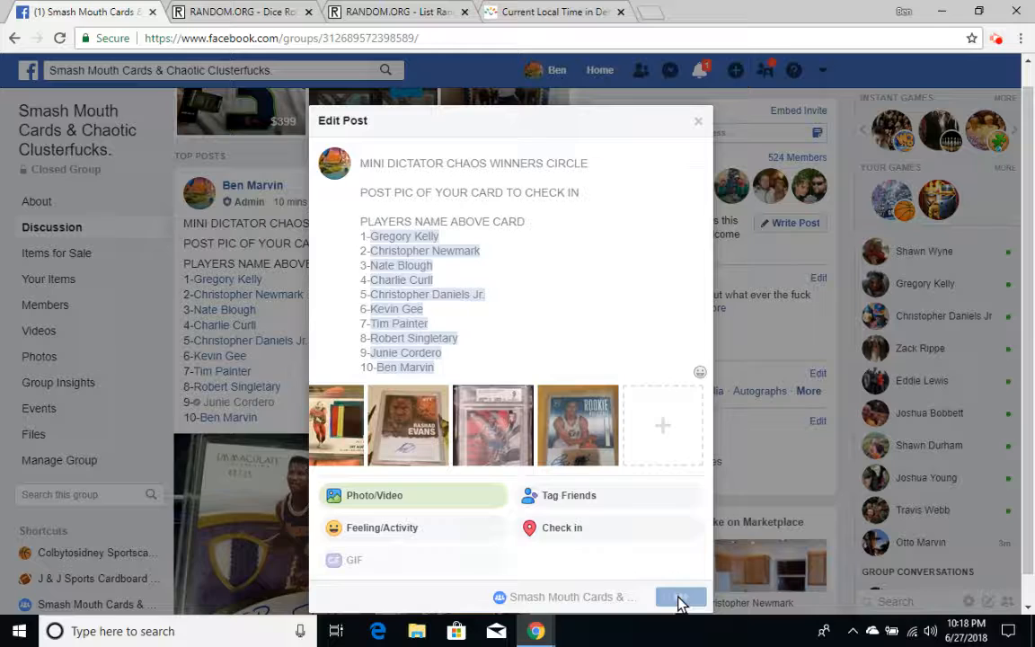
left_click(680, 598)
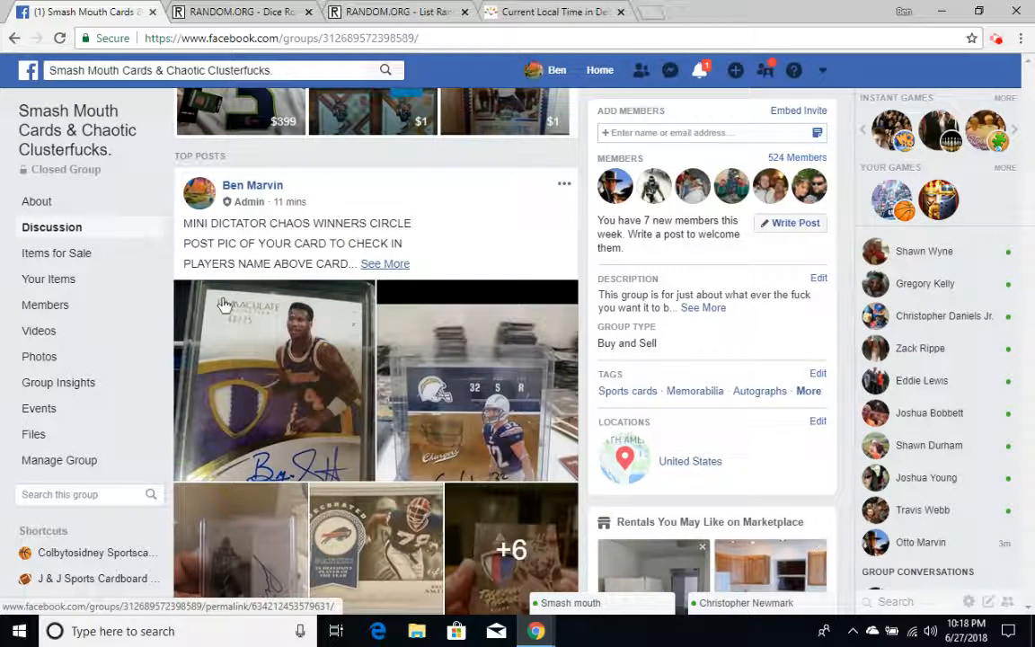
Step: Paste the corrected ten-player list into RANDOM.ORG's List Randomizer and switch to the Dice Roller
left_click(385, 264)
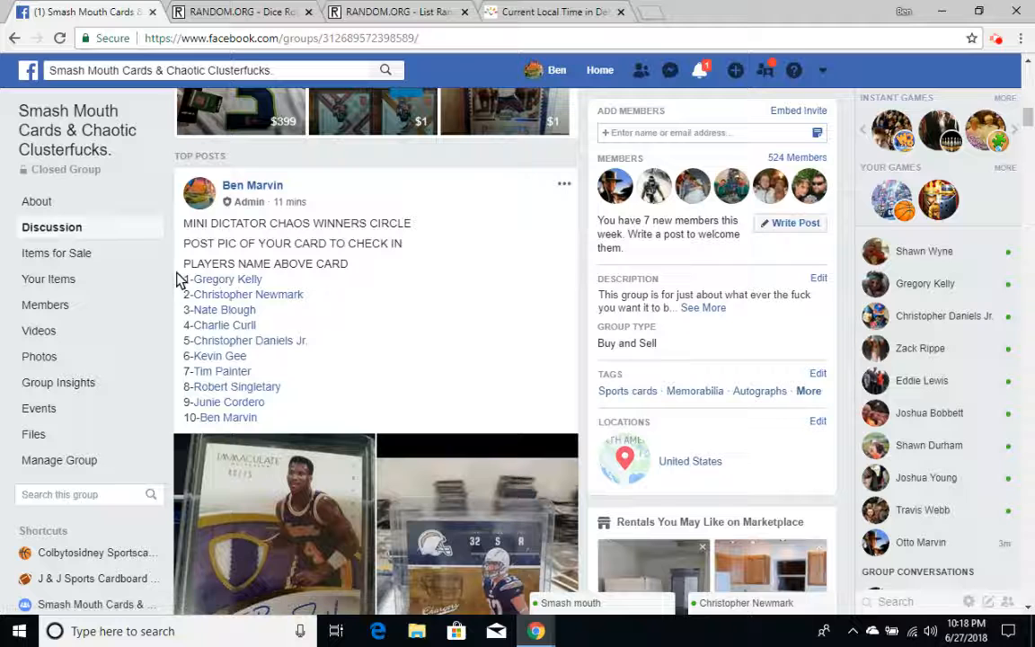
left_click_drag(183, 279, 297, 417)
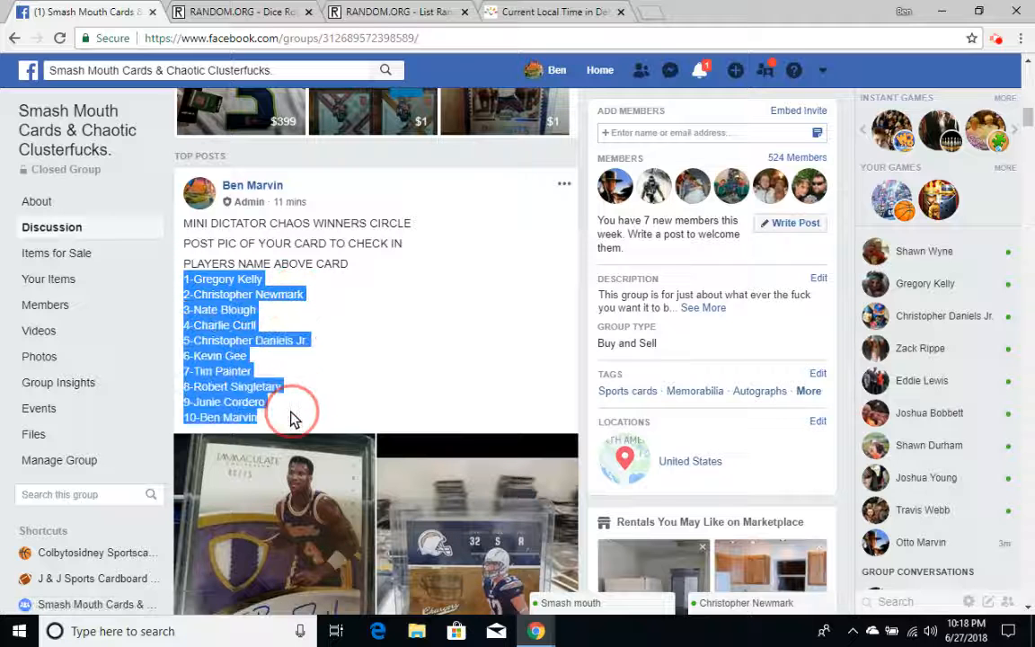
right_click(295, 413)
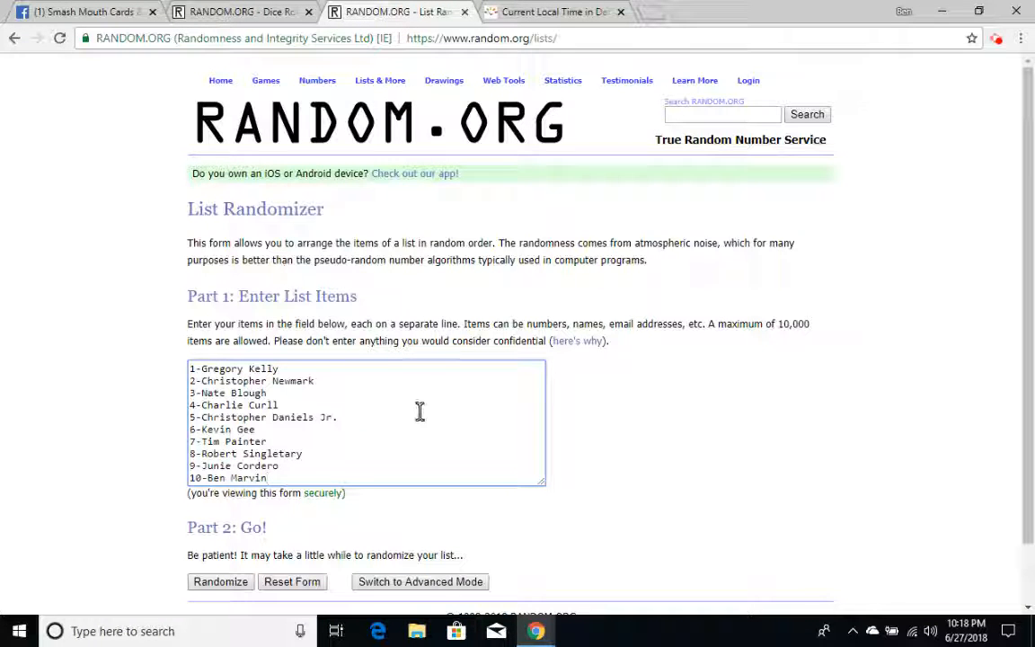
left_click(552, 12)
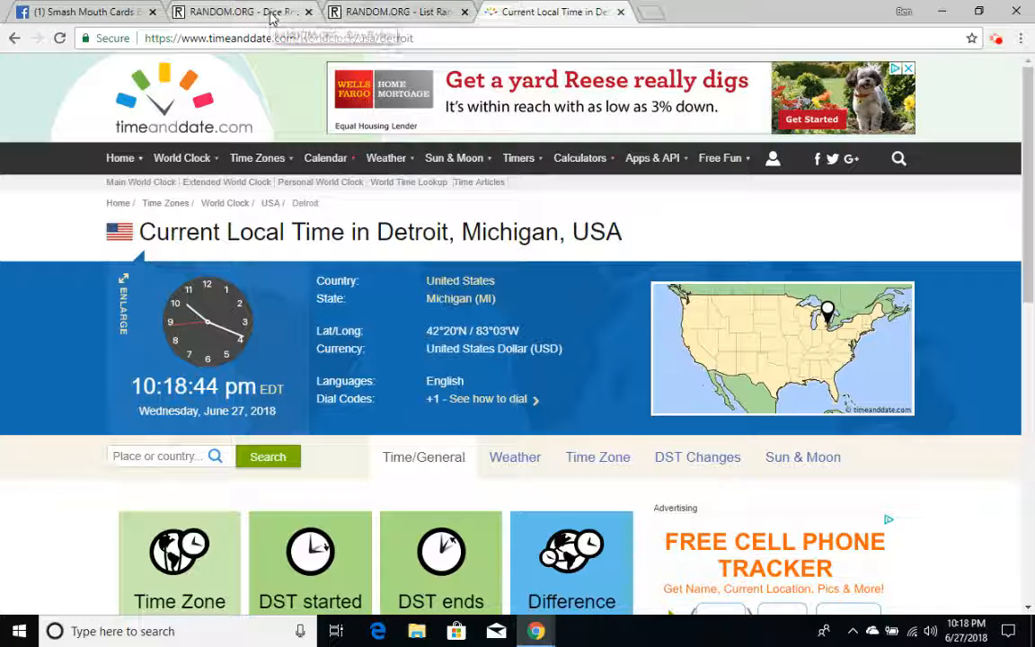
left_click(238, 12)
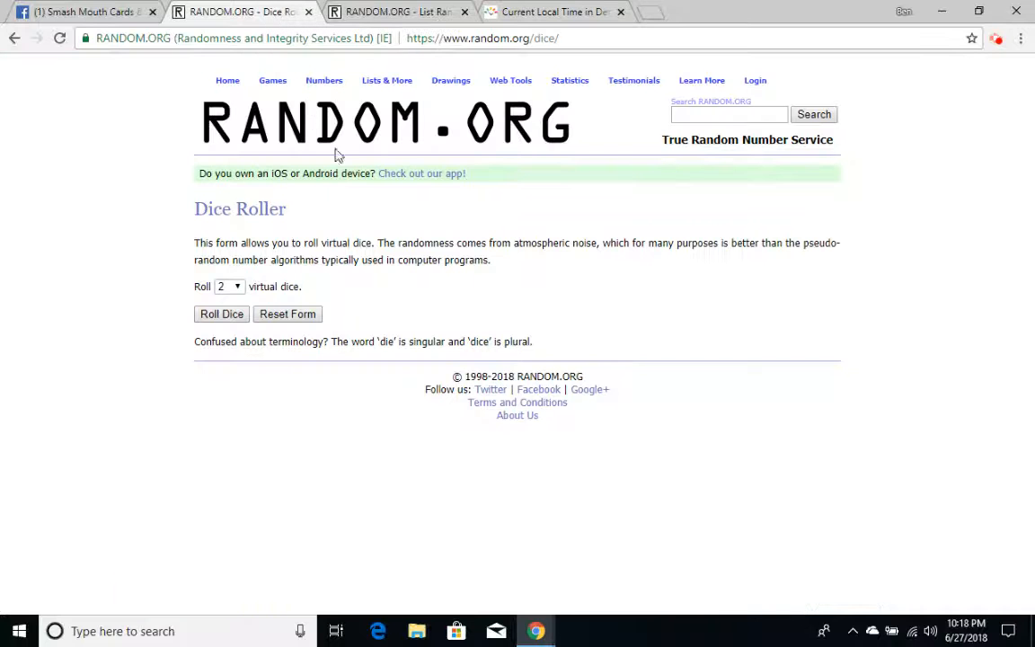
Step: Roll two dice on RANDOM.ORG's Dice Roller, getting a five and a three
left_click(396, 11)
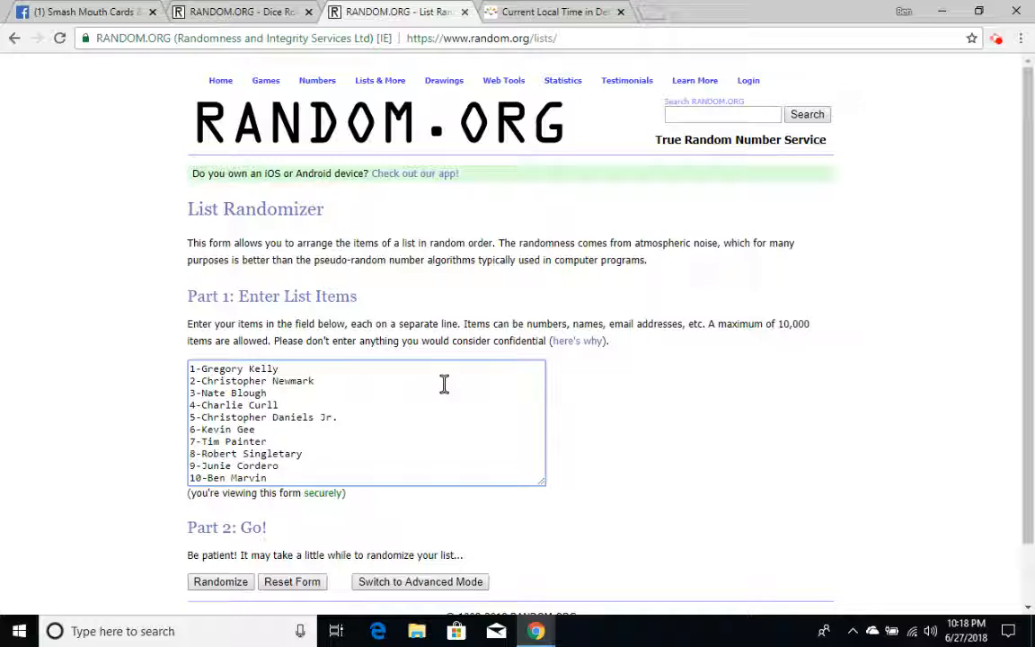
mouse_move(431, 291)
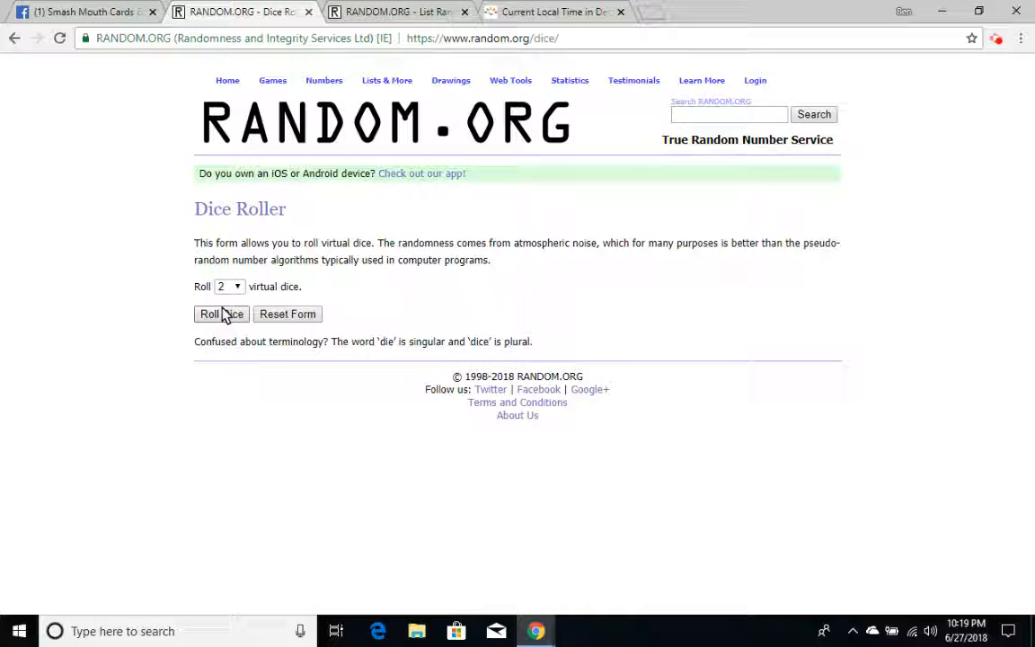
left_click(221, 313)
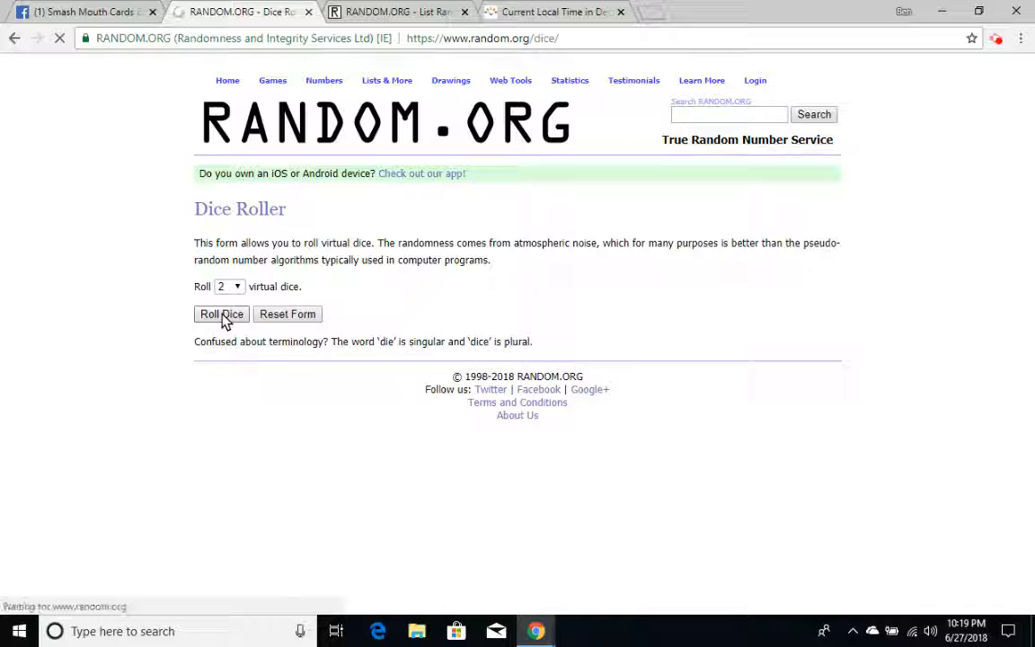
left_click(221, 314)
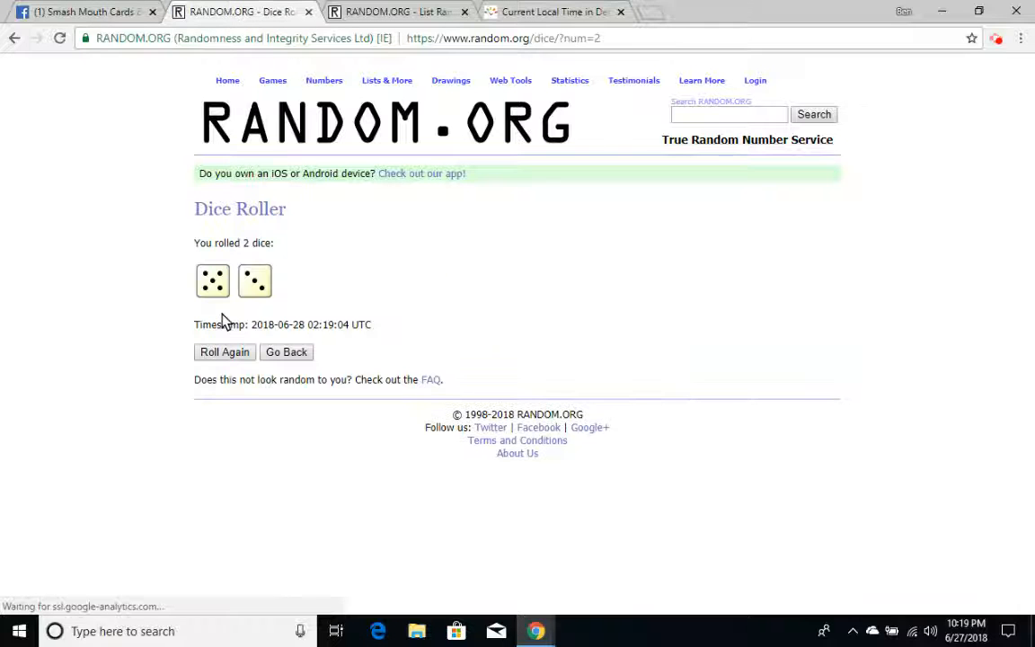
Step: Recheck Detroit's time (about 10:19 pm EDT), then return to the ten-player List Randomizer
left_click(552, 12)
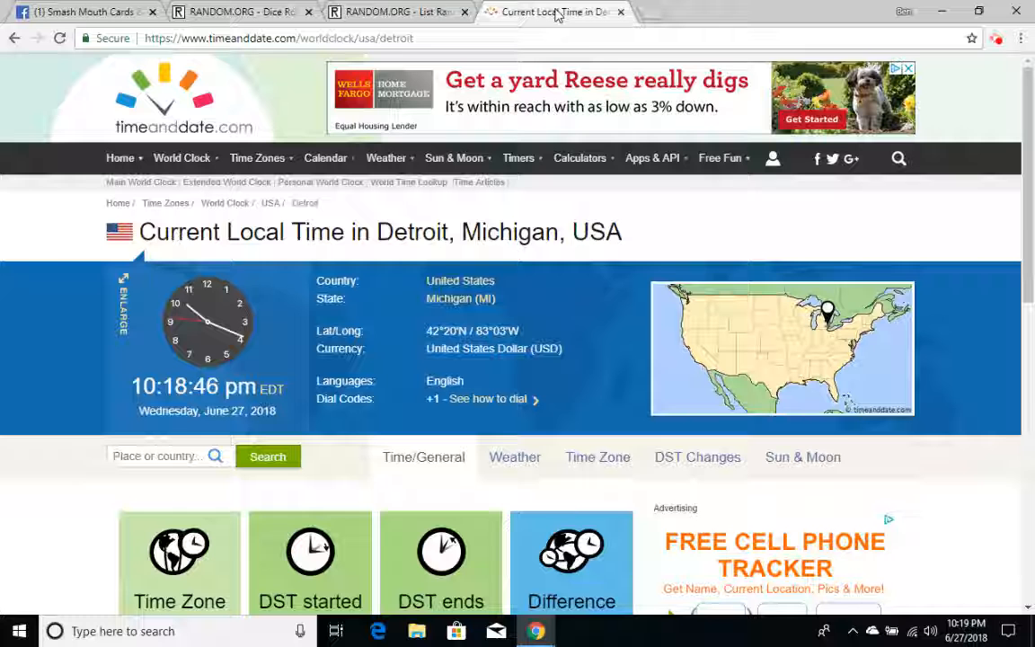
left_click(233, 11)
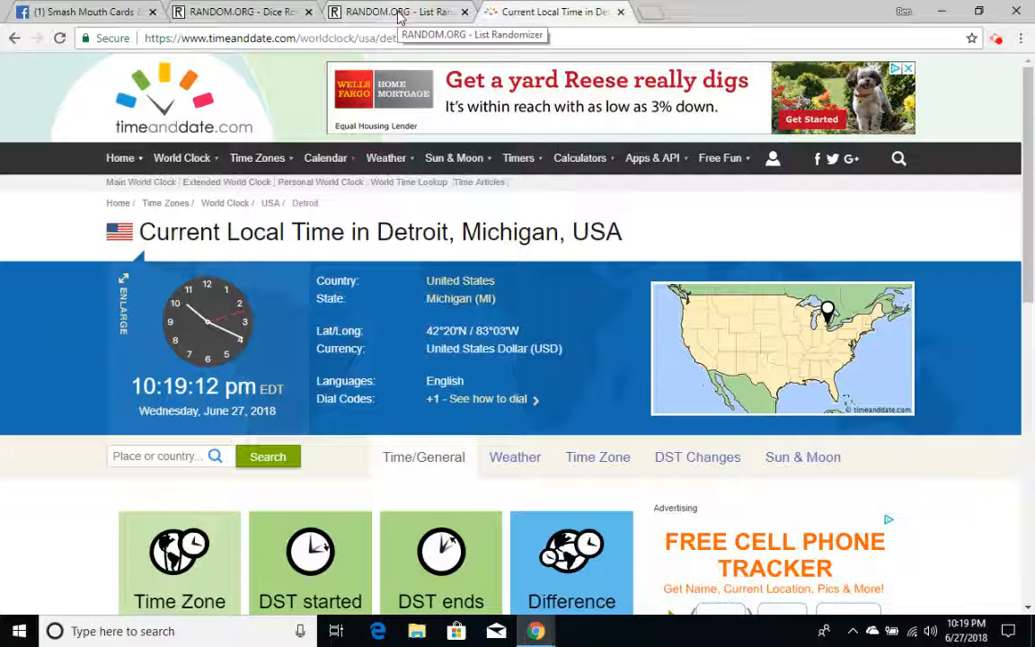
left_click(398, 11)
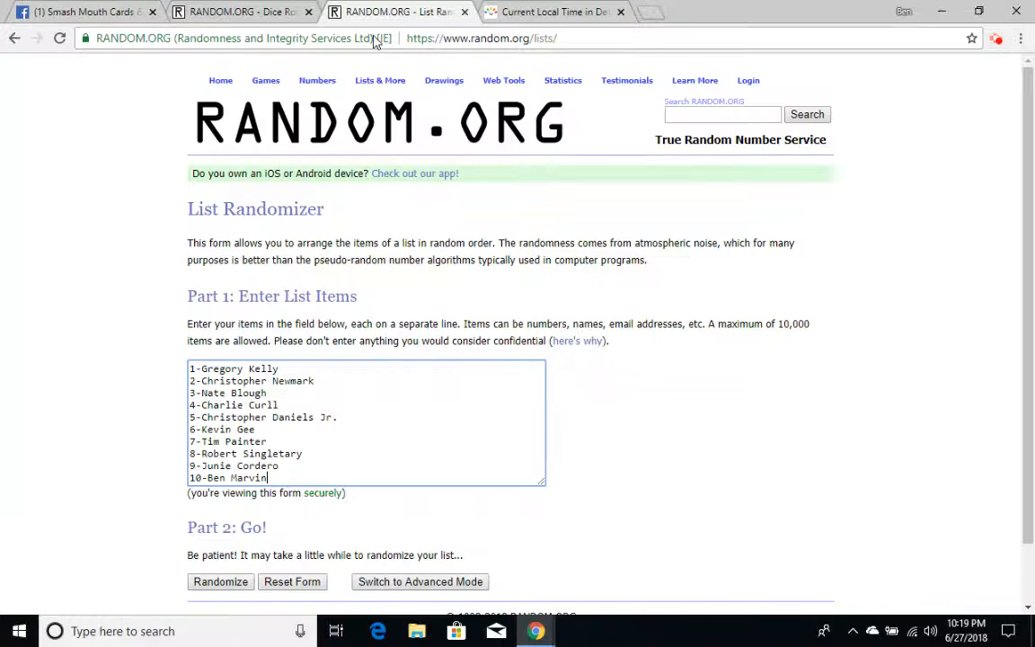
mouse_move(220, 581)
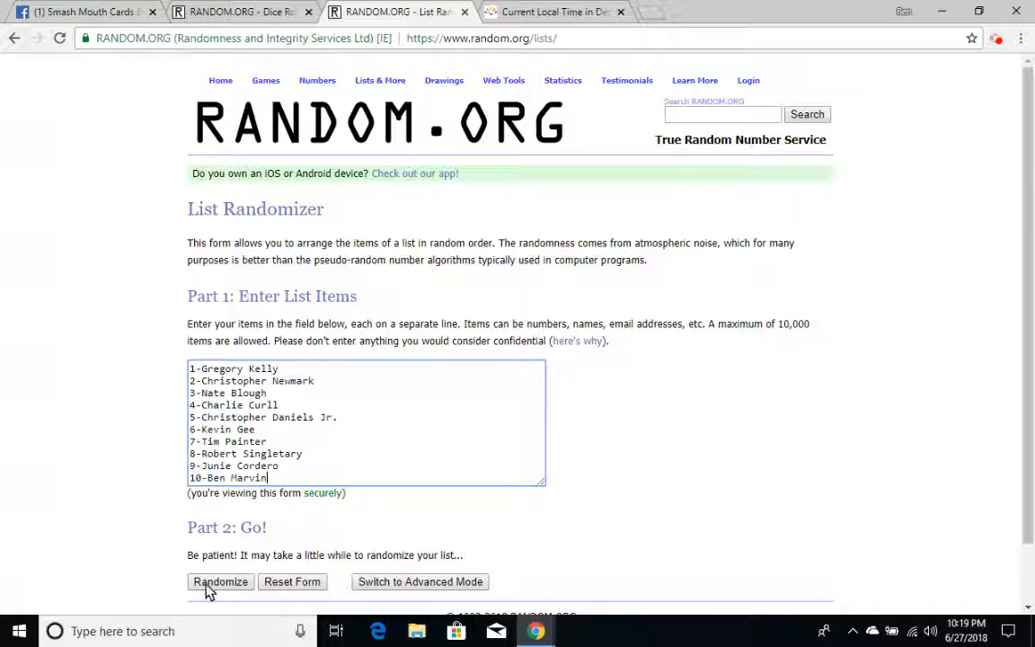
left_click(242, 12)
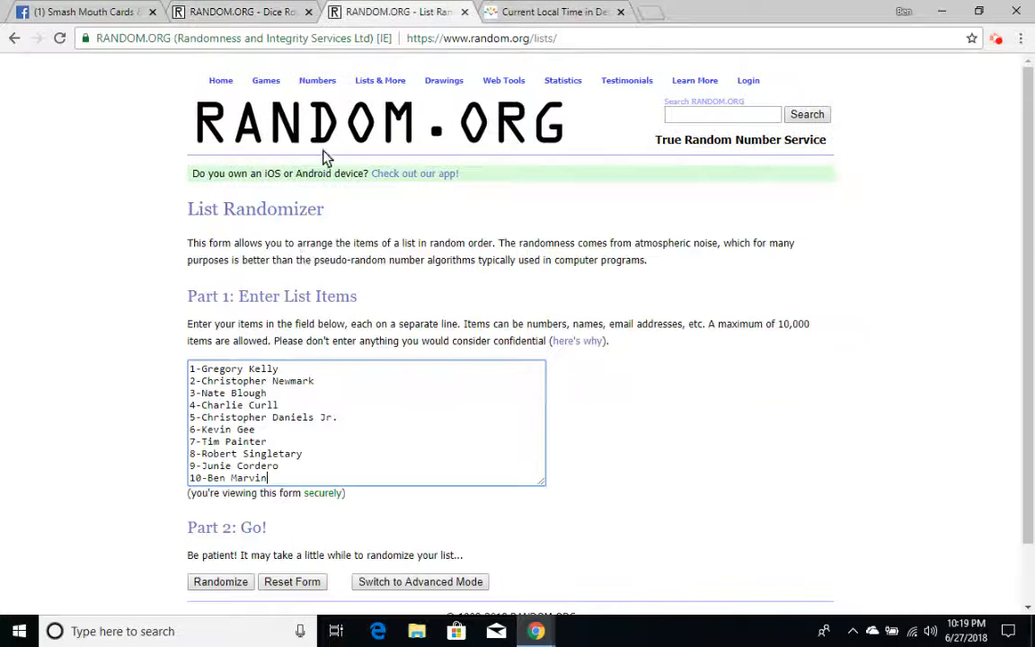
left_click(220, 581)
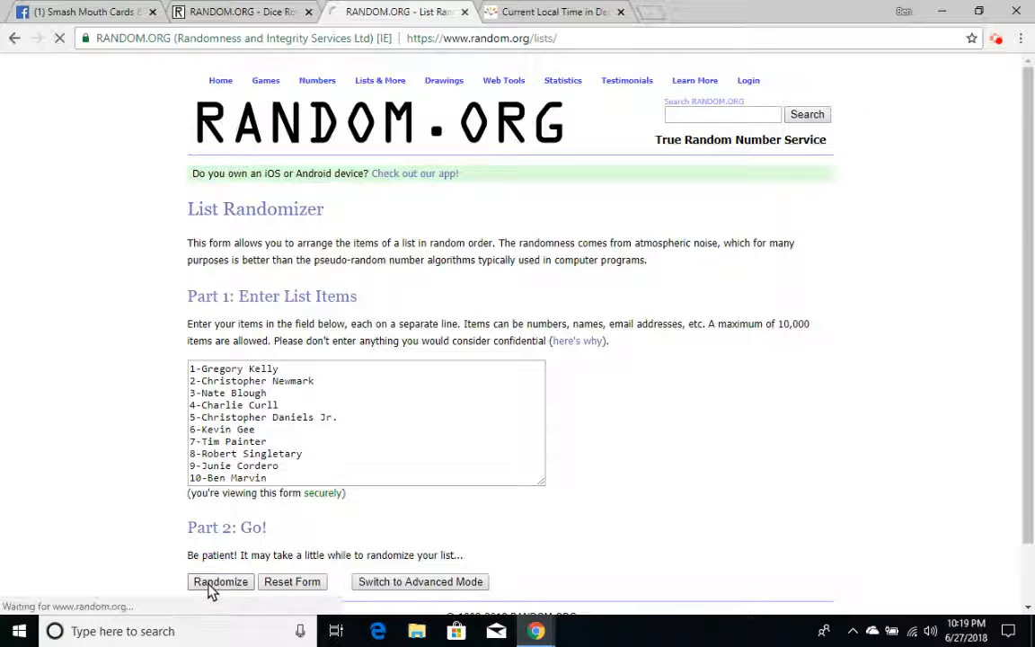
left_click(220, 581)
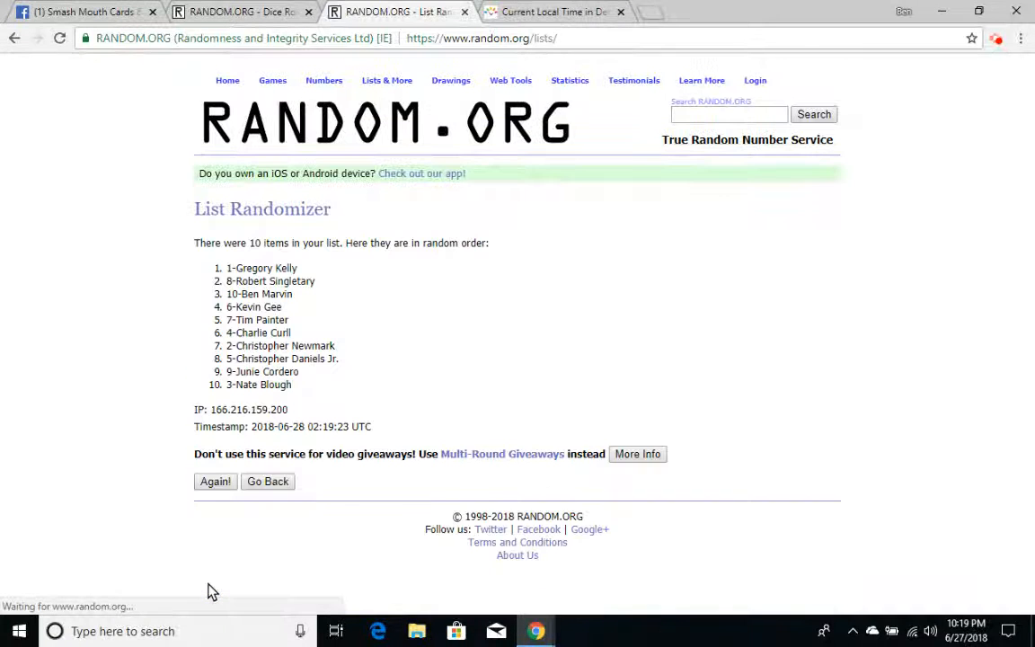
left_click(215, 481)
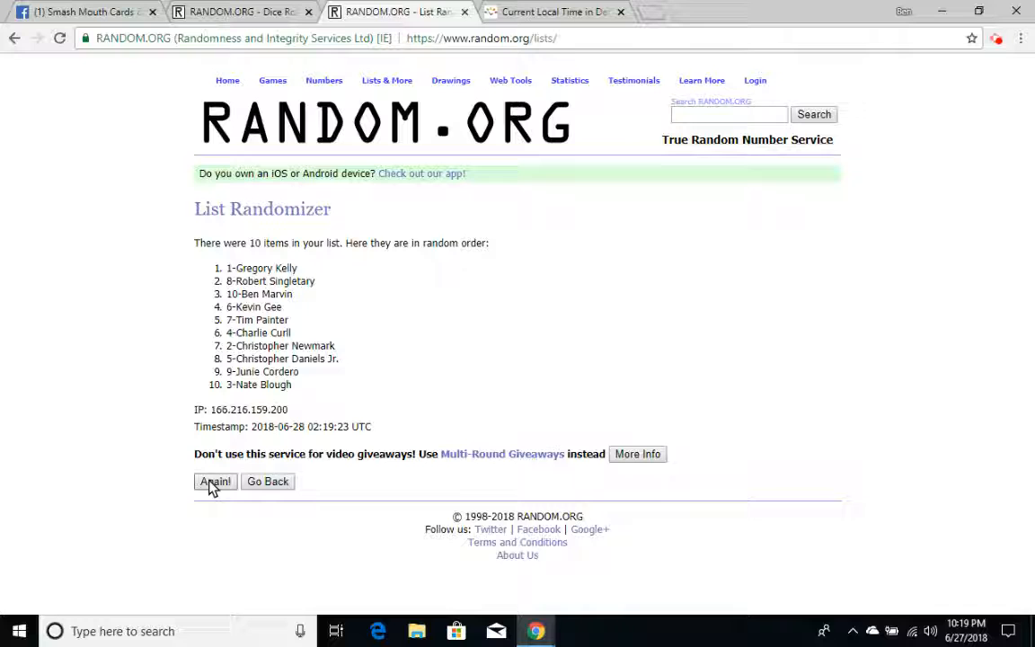
left_click(215, 481)
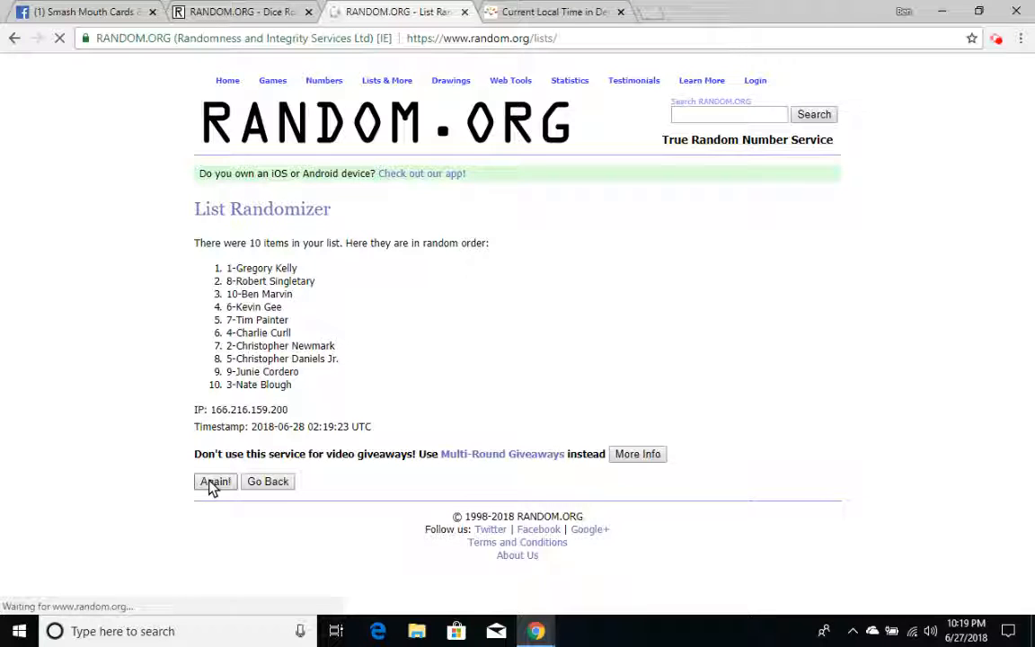
left_click(215, 482)
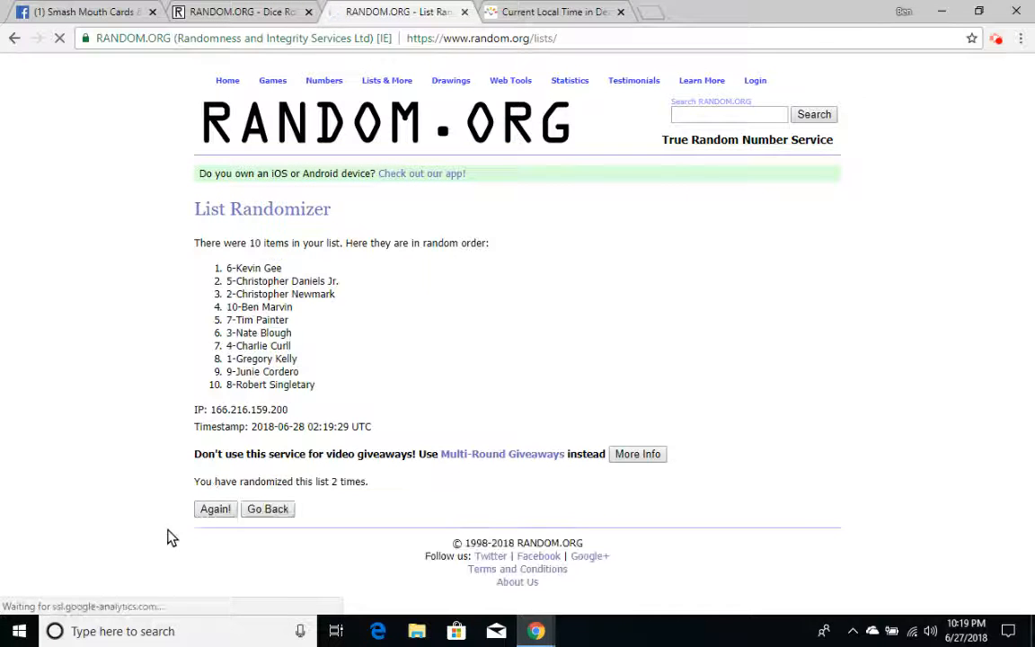
left_click(214, 509)
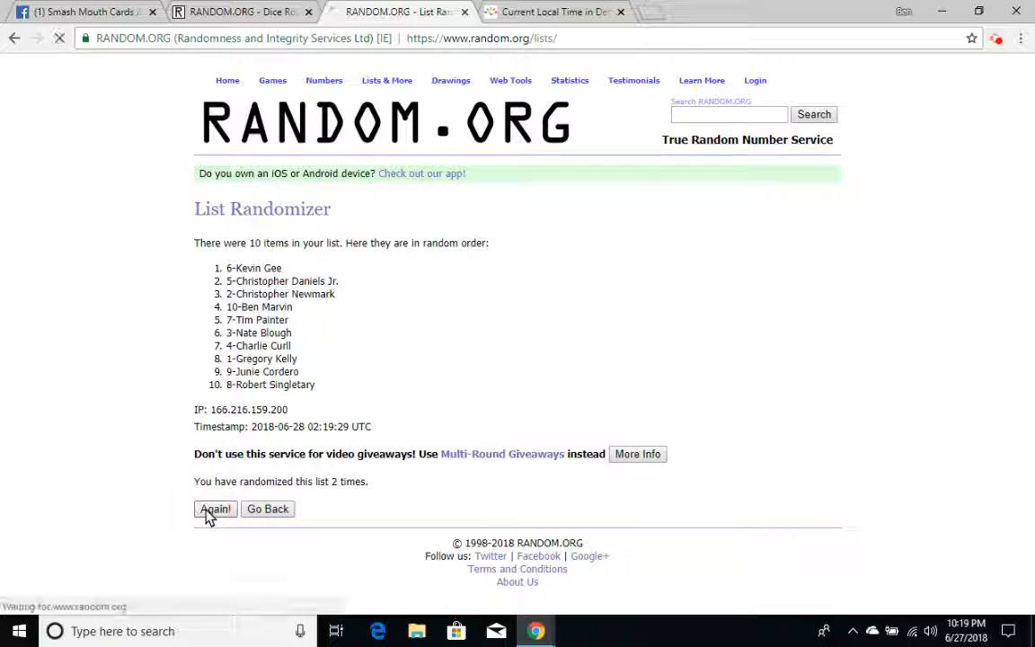
left_click(215, 509)
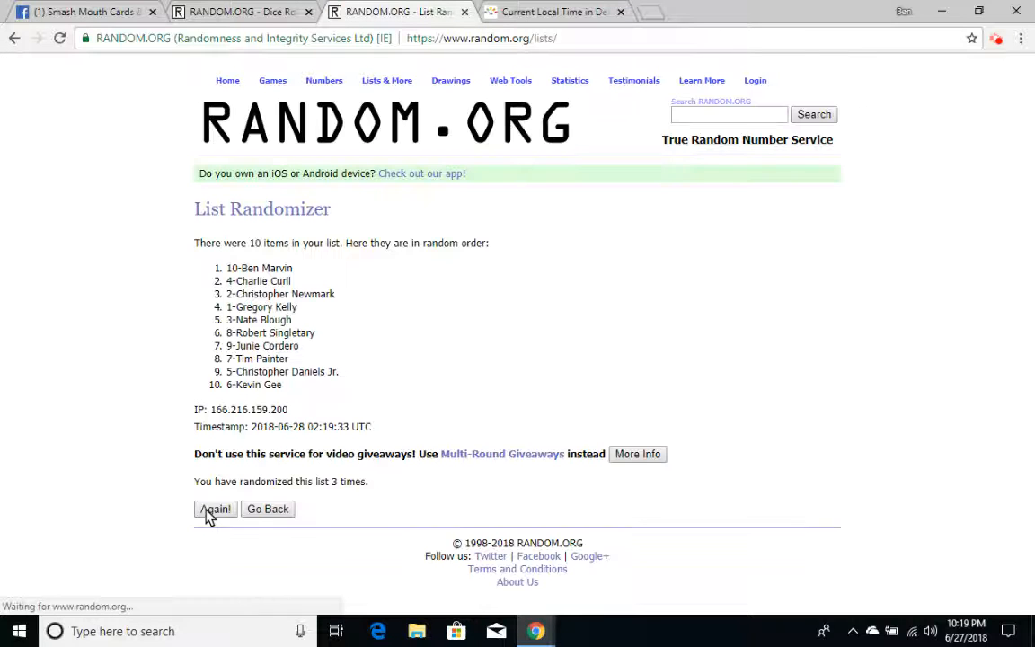
left_click(214, 509)
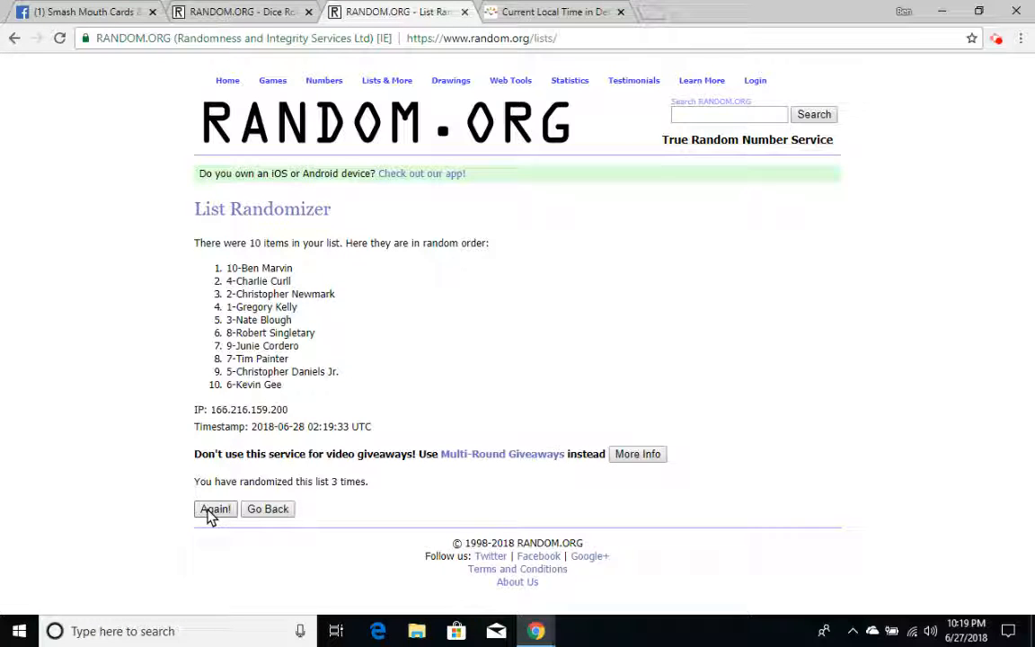
left_click(215, 509)
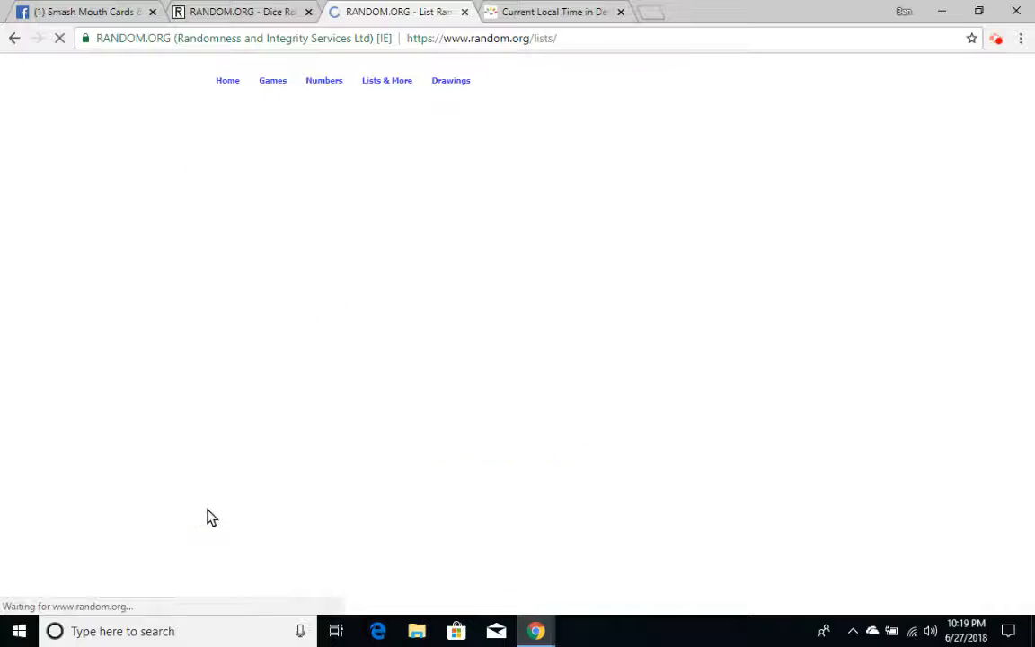
left_click(214, 508)
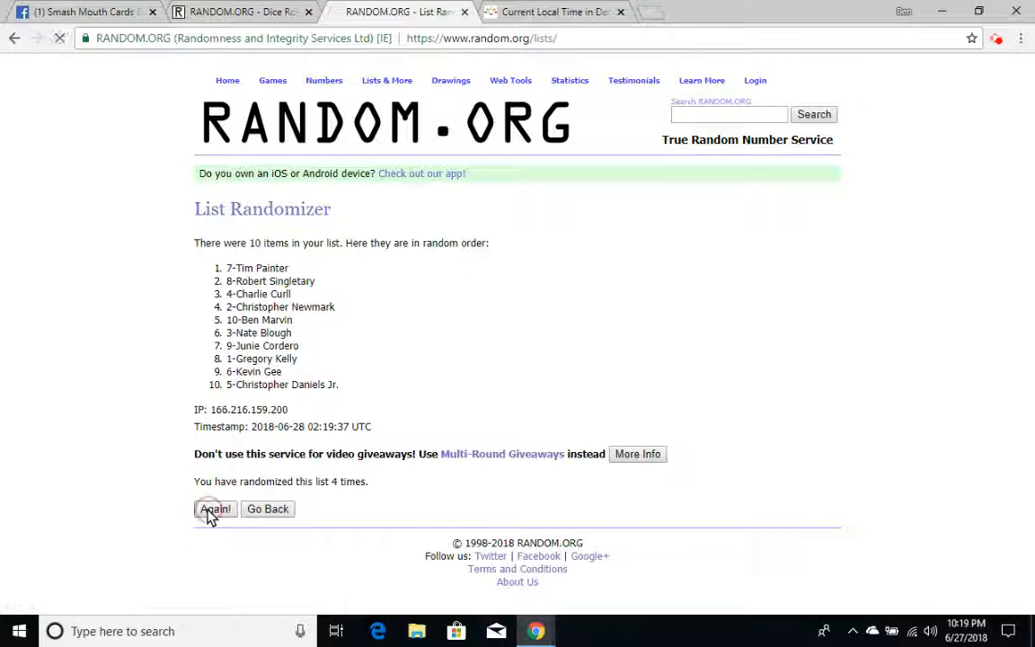
left_click(215, 509)
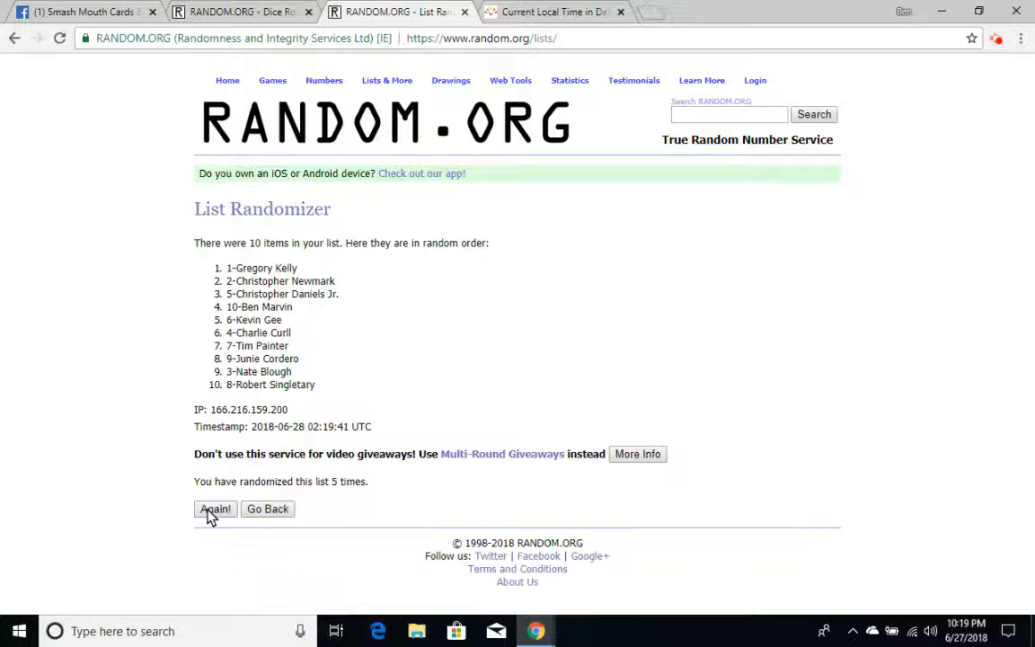
left_click(214, 508)
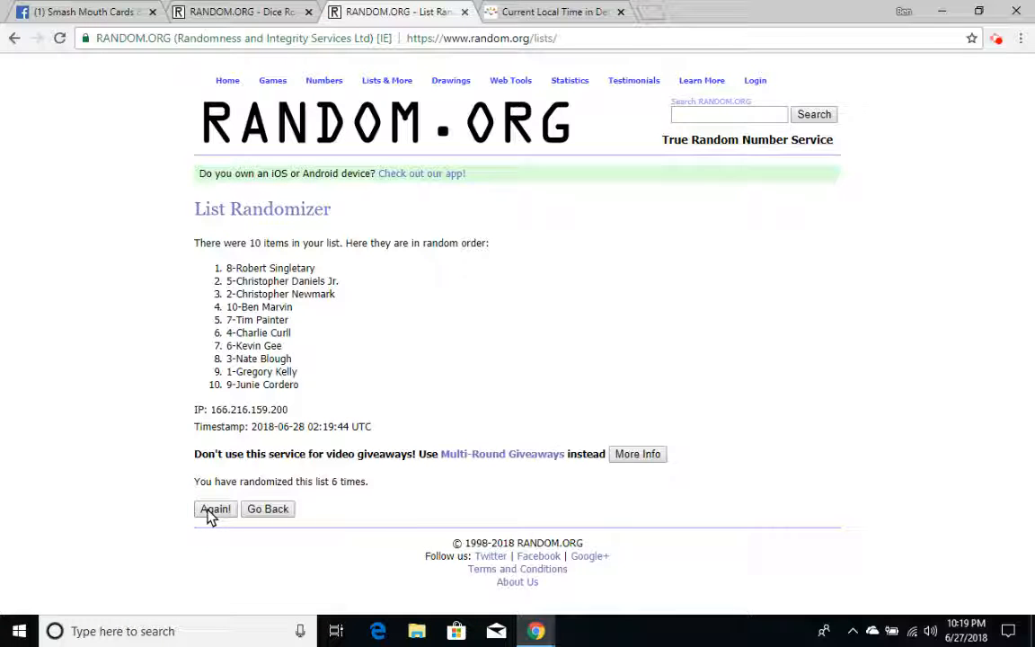
left_click(214, 508)
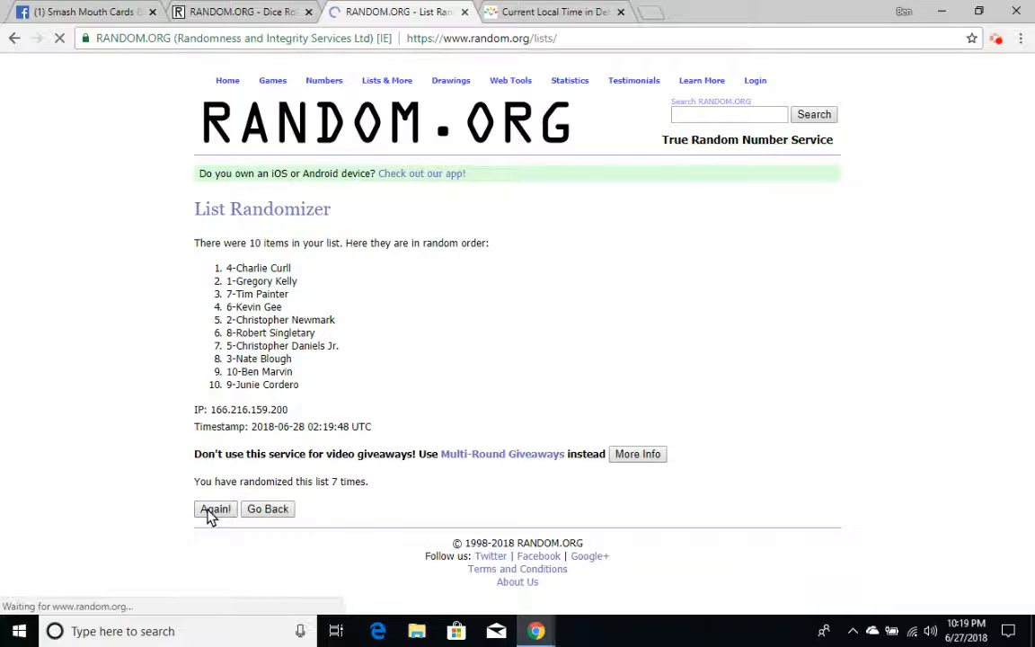
left_click(214, 508)
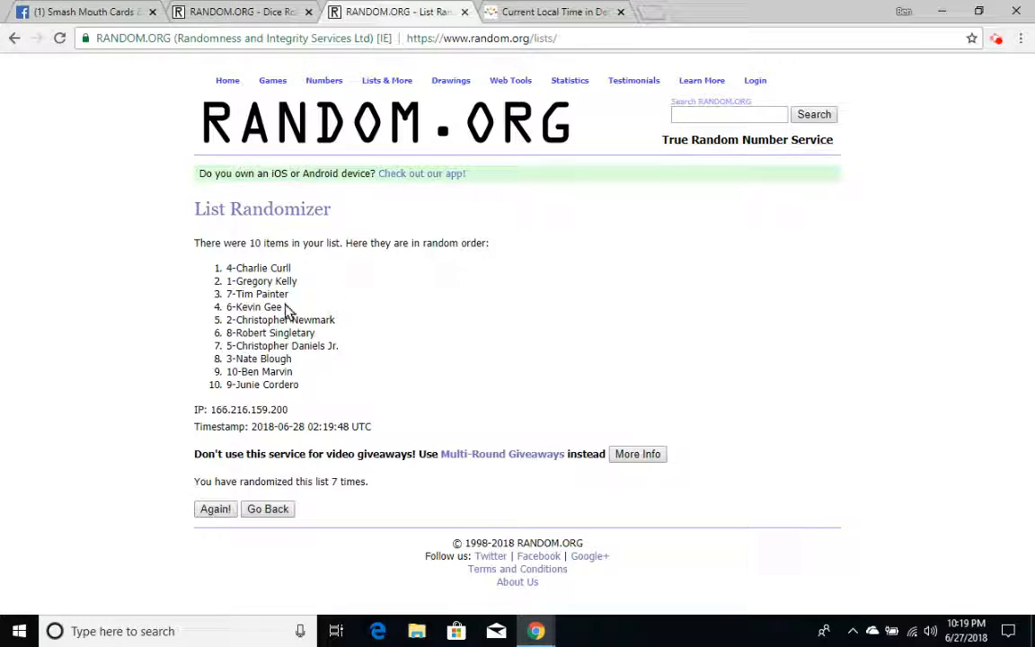
mouse_move(372, 502)
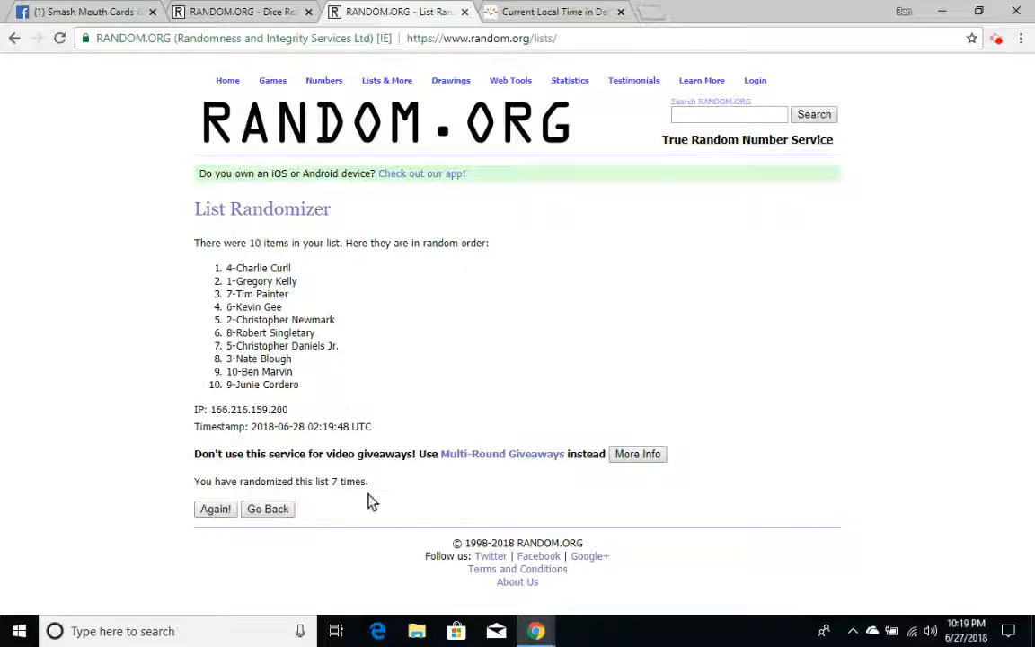
left_click(243, 12)
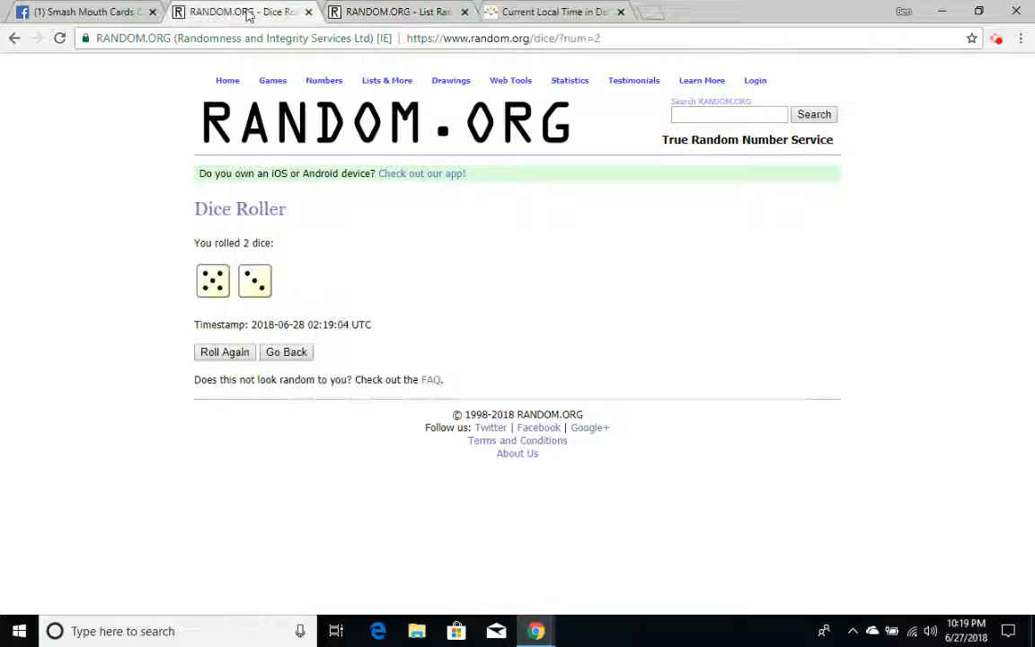
left_click(553, 11)
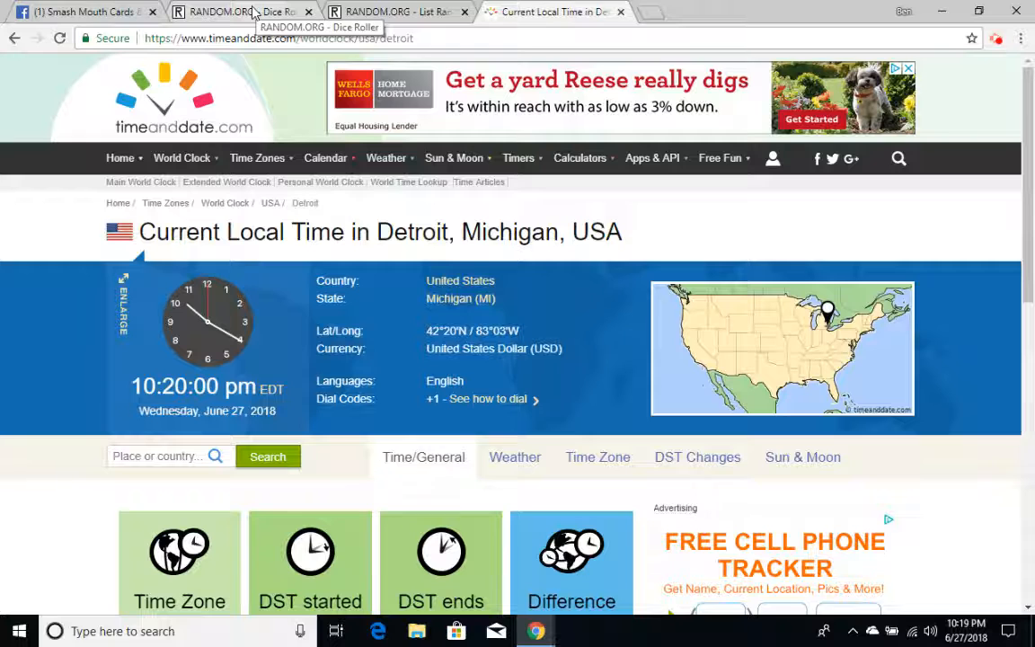
left_click(243, 11)
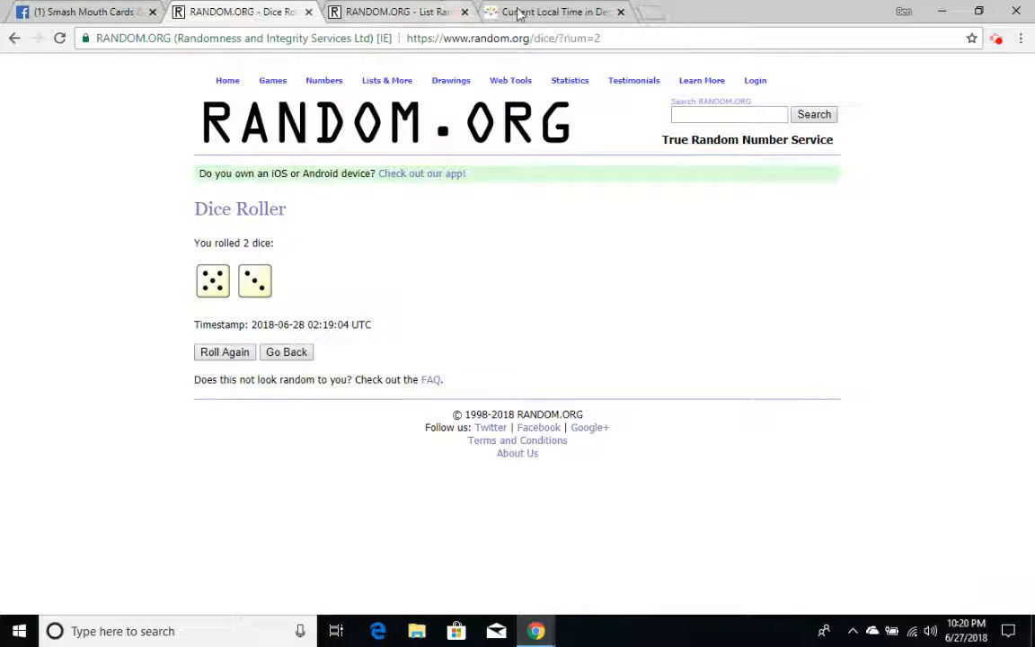
left_click(553, 11)
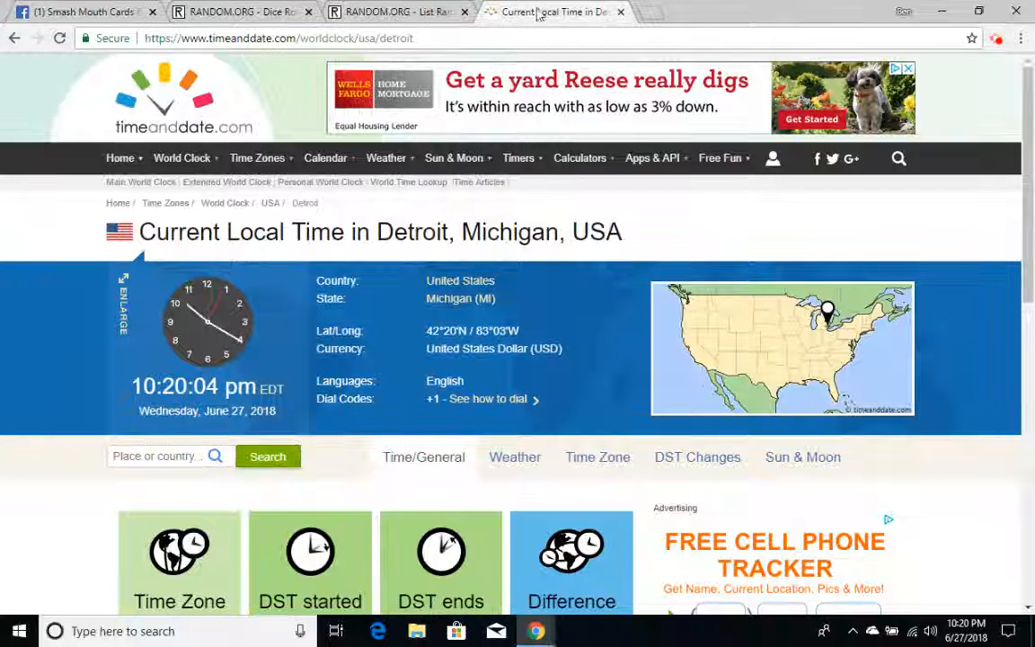
left_click(396, 12)
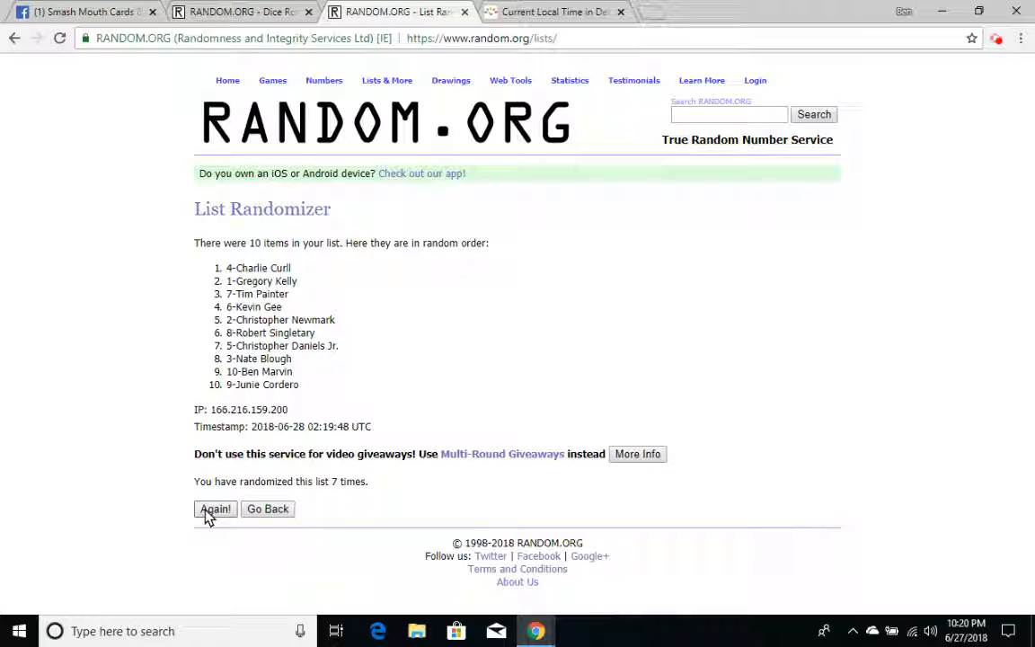
left_click(215, 509)
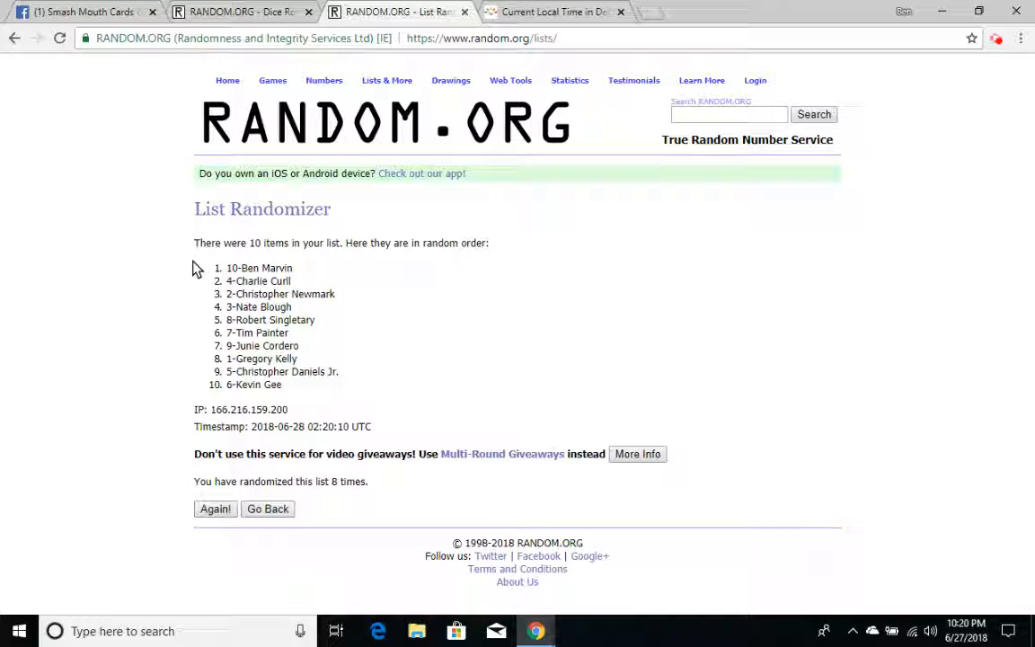
left_click(205, 270)
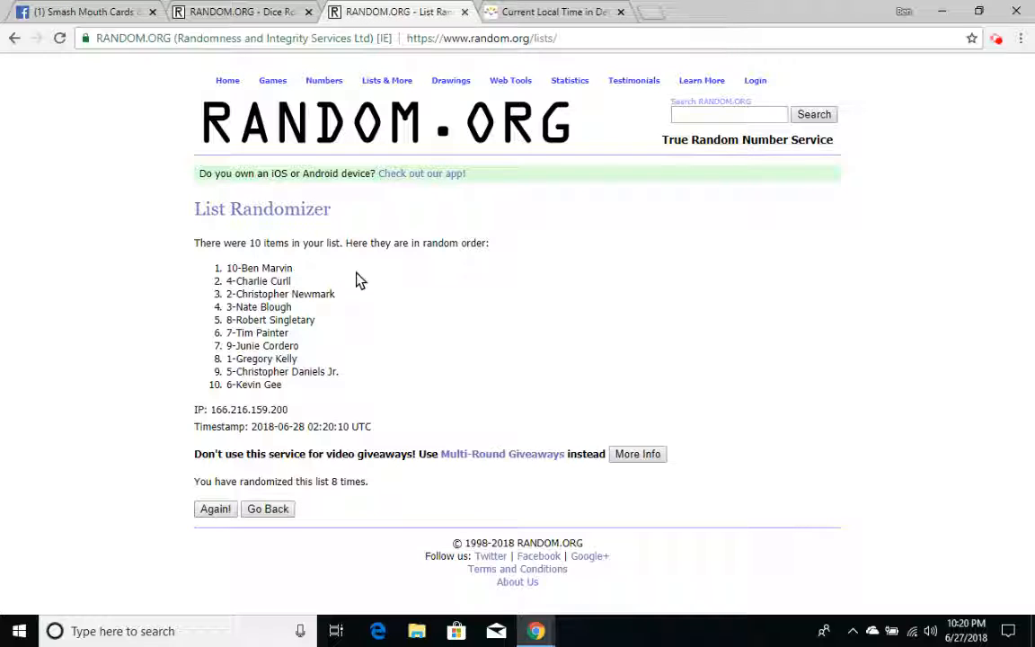
mouse_move(288, 213)
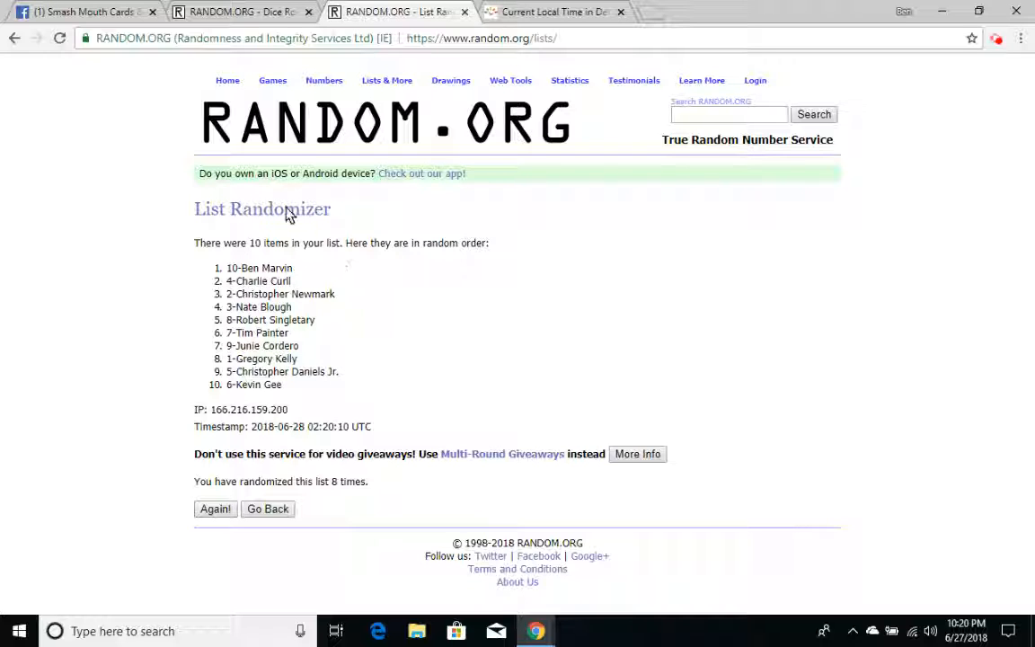
mouse_move(81, 11)
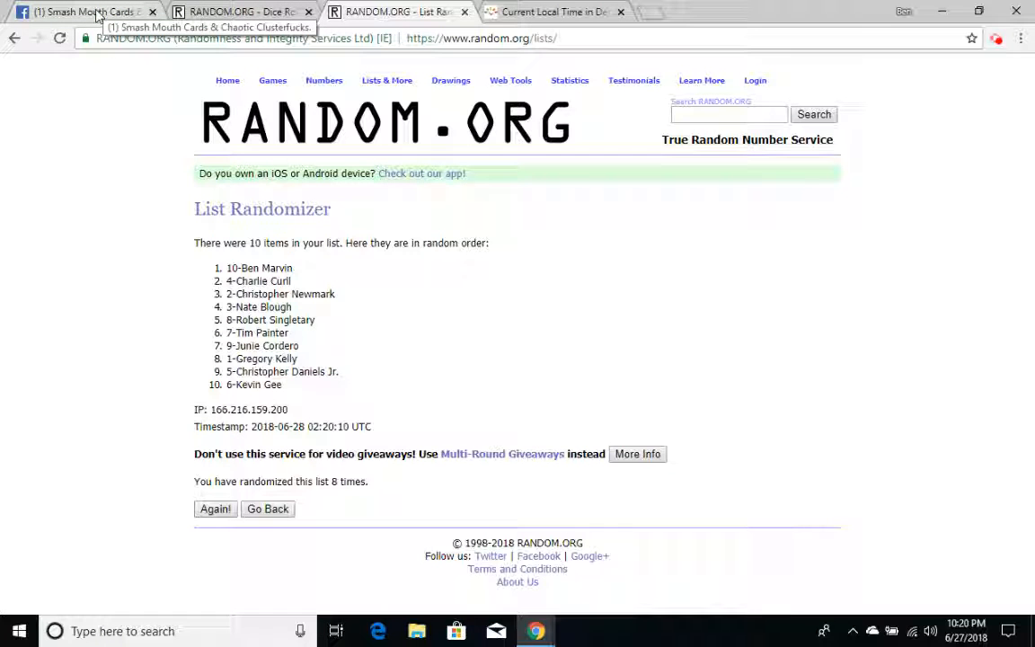
Step: Comment 'DONE' on the giveaway post in the Facebook group
left_click(81, 12)
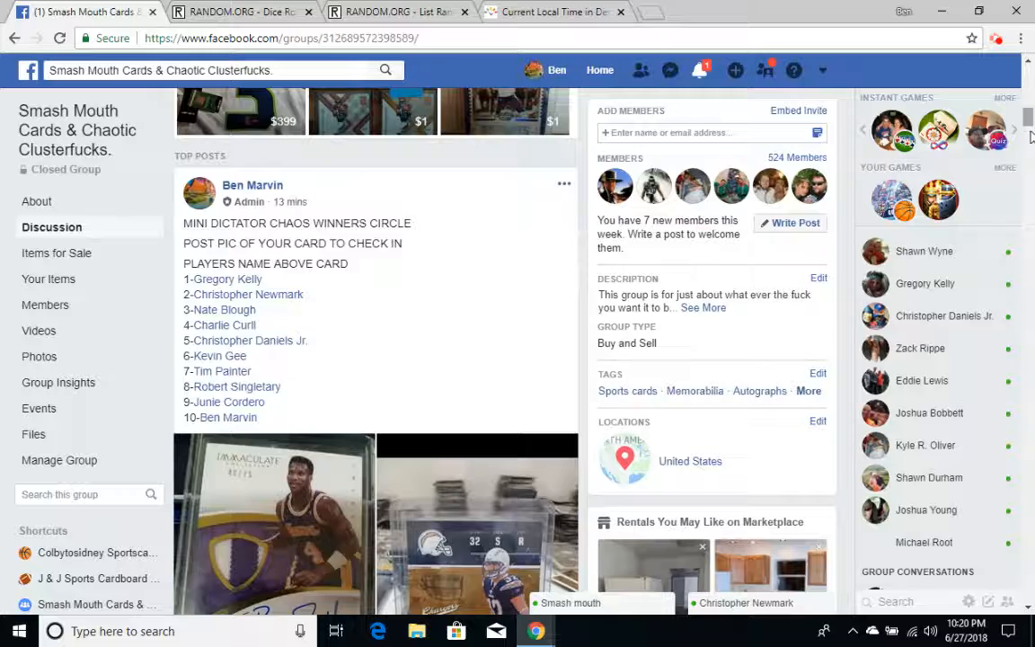
scroll("down", 3)
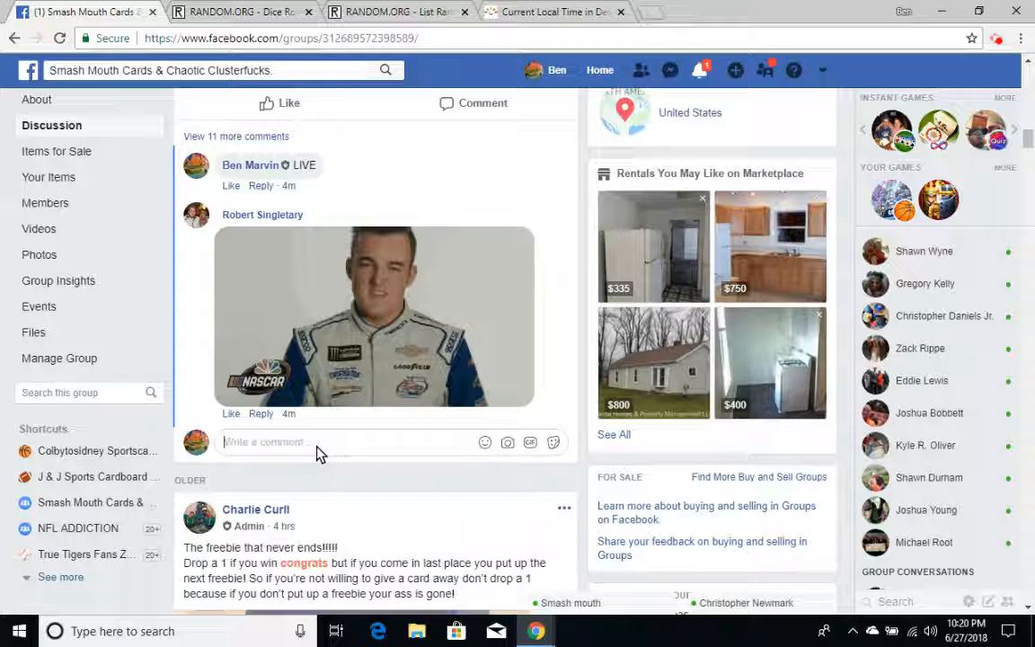
type("DONE")
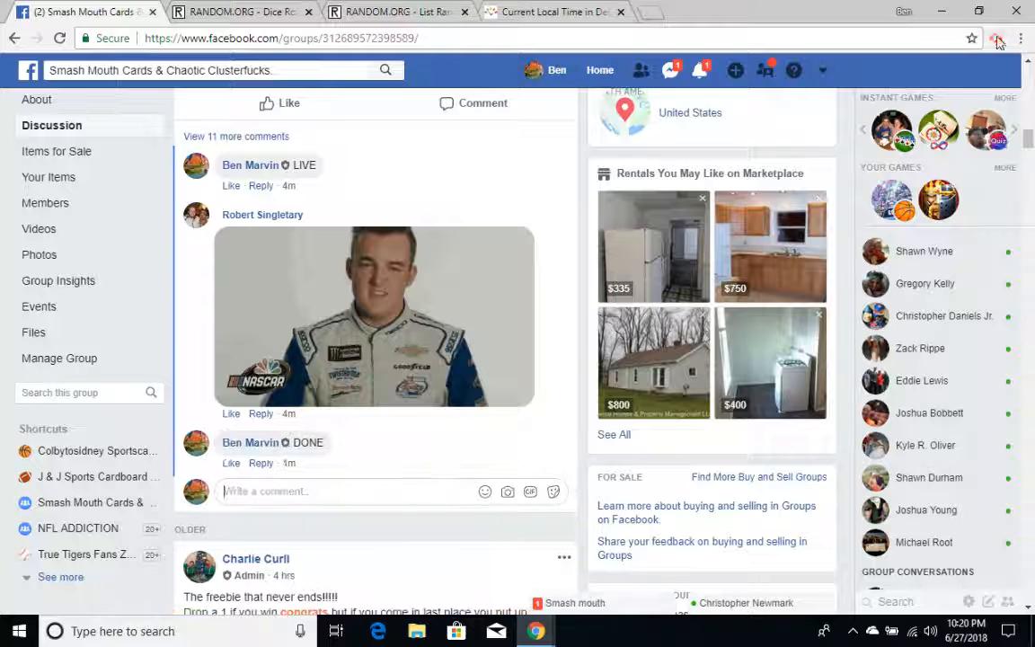
mouse_move(998, 38)
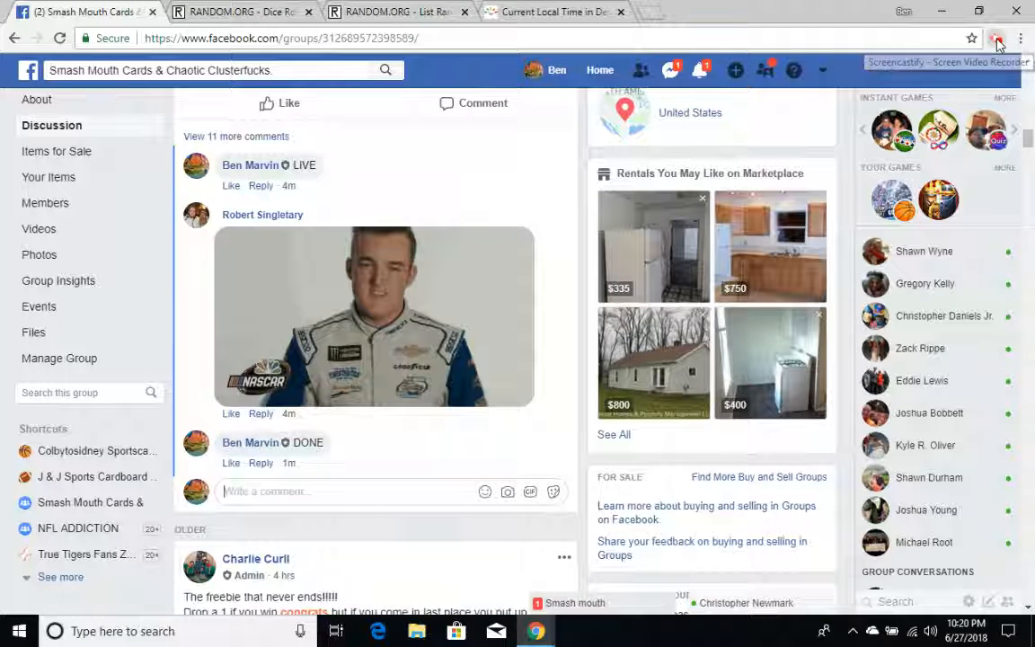
left_click(997, 38)
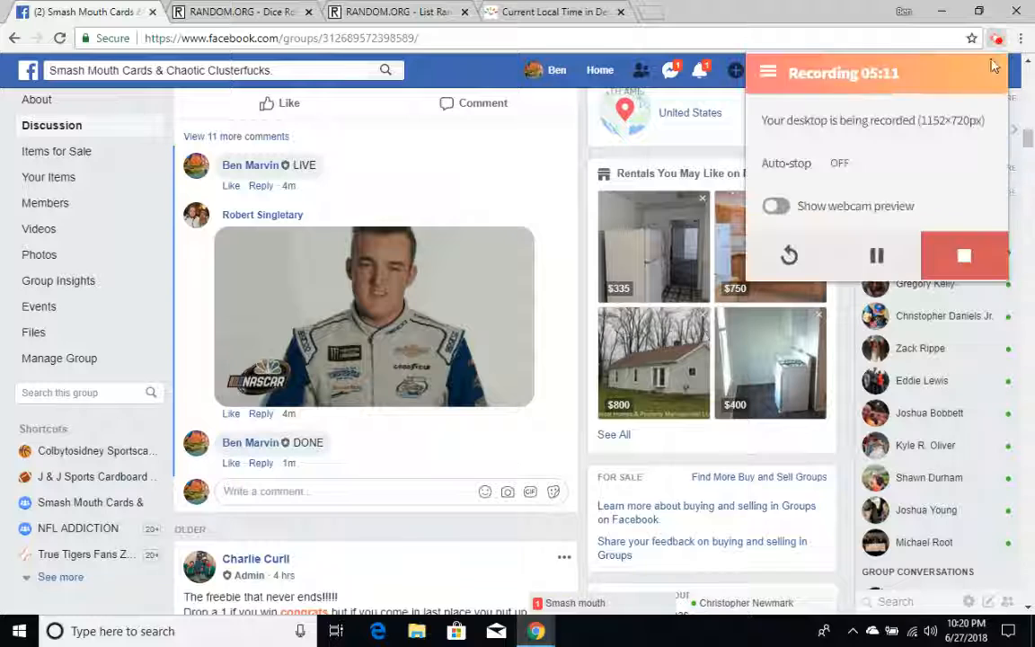